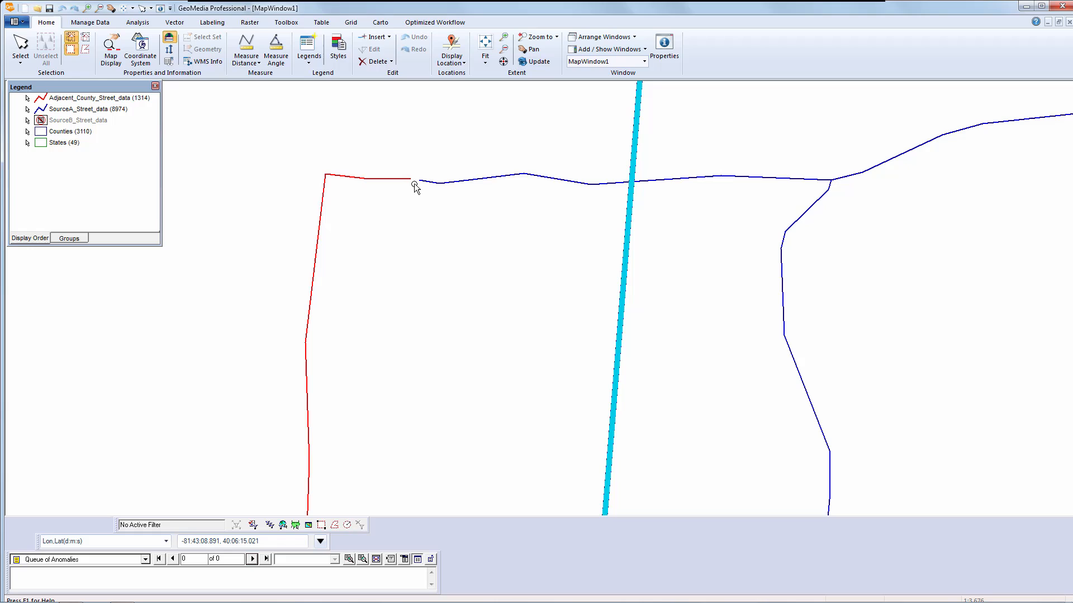
Measure about 47.4 m between the red street end and the blue source street end.
{"action": "left_click", "coordinate": [245, 49]}
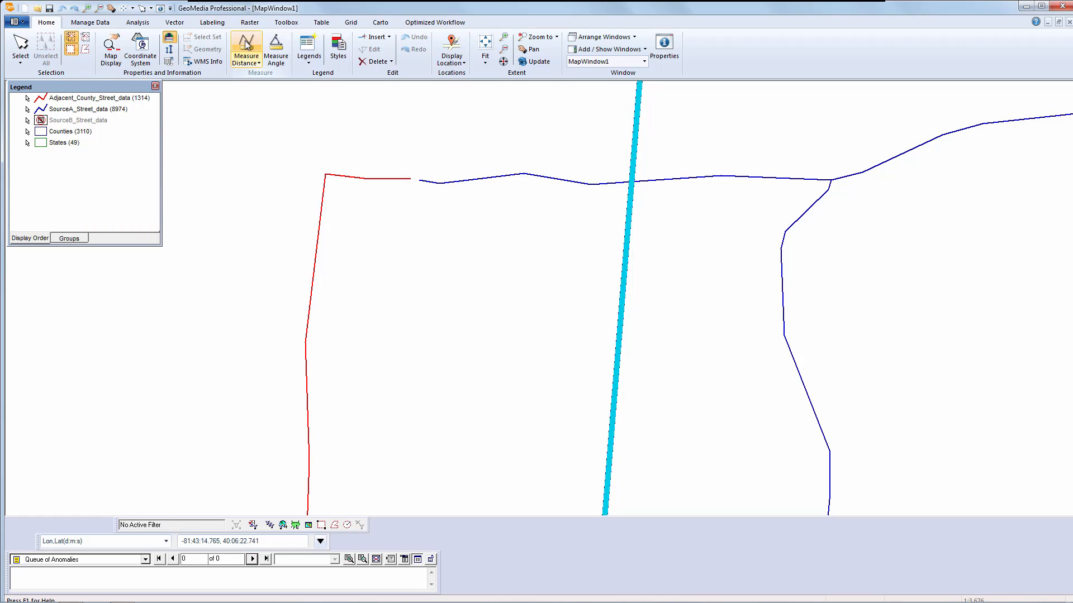
{"action": "left_click", "coordinate": [246, 48]}
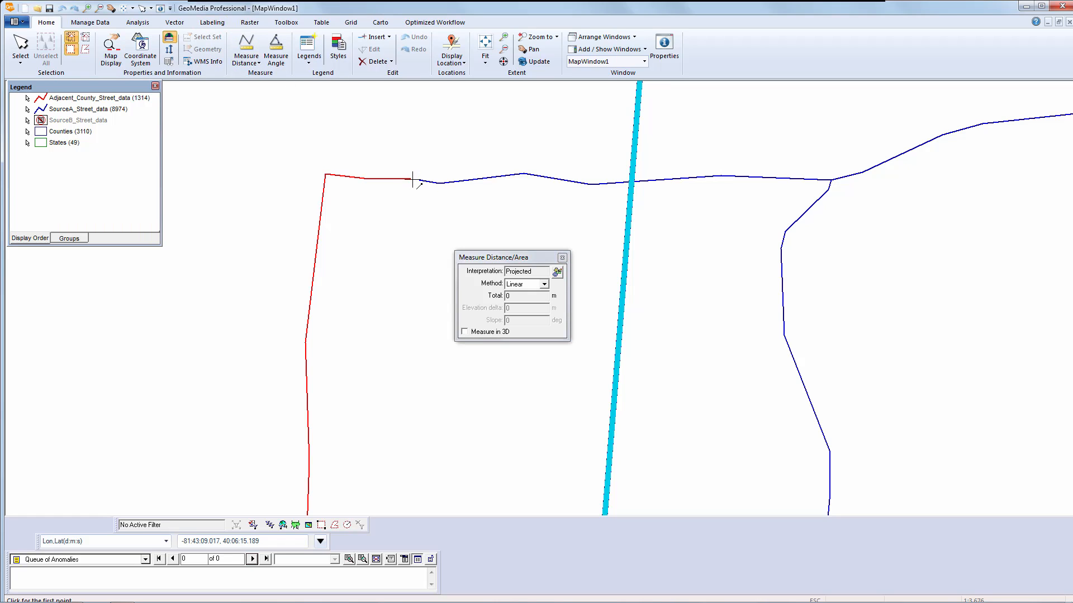
{"action": "left_click", "coordinate": [412, 181]}
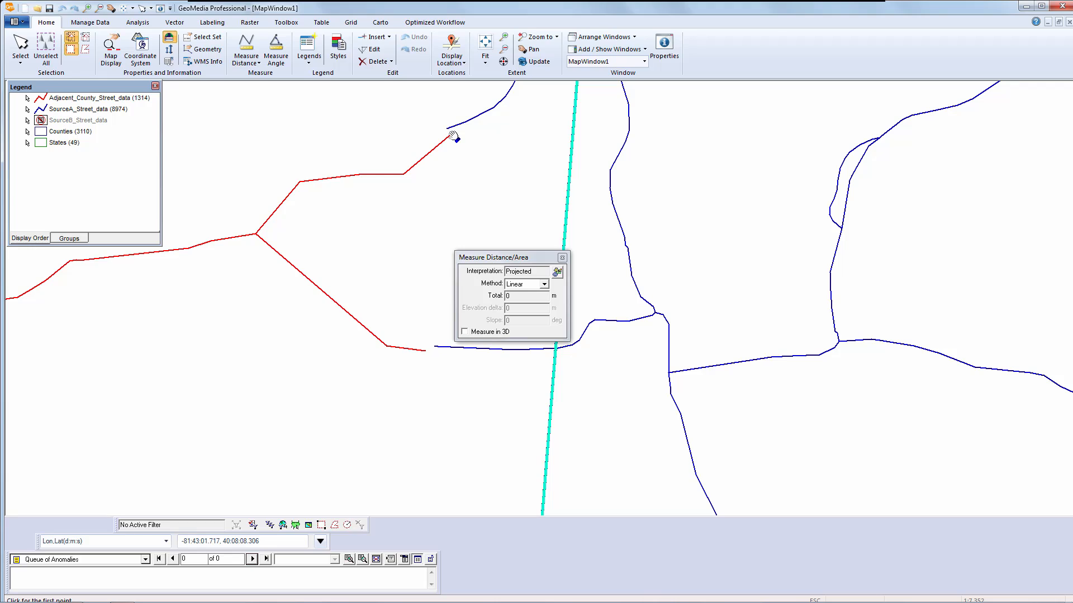
{"action": "left_click", "coordinate": [453, 135]}
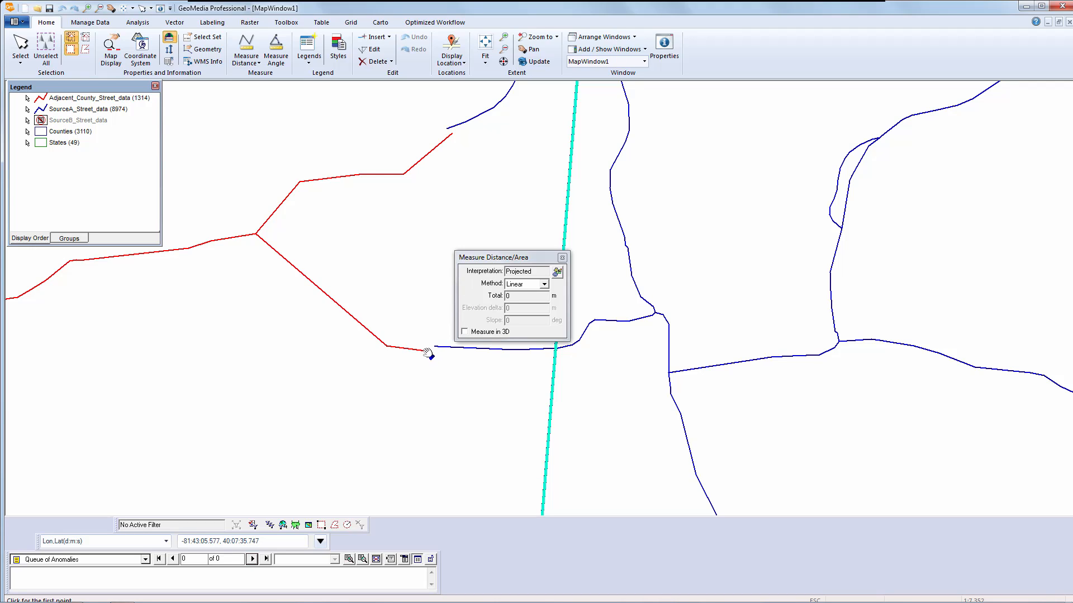
{"action": "left_click", "coordinate": [428, 352]}
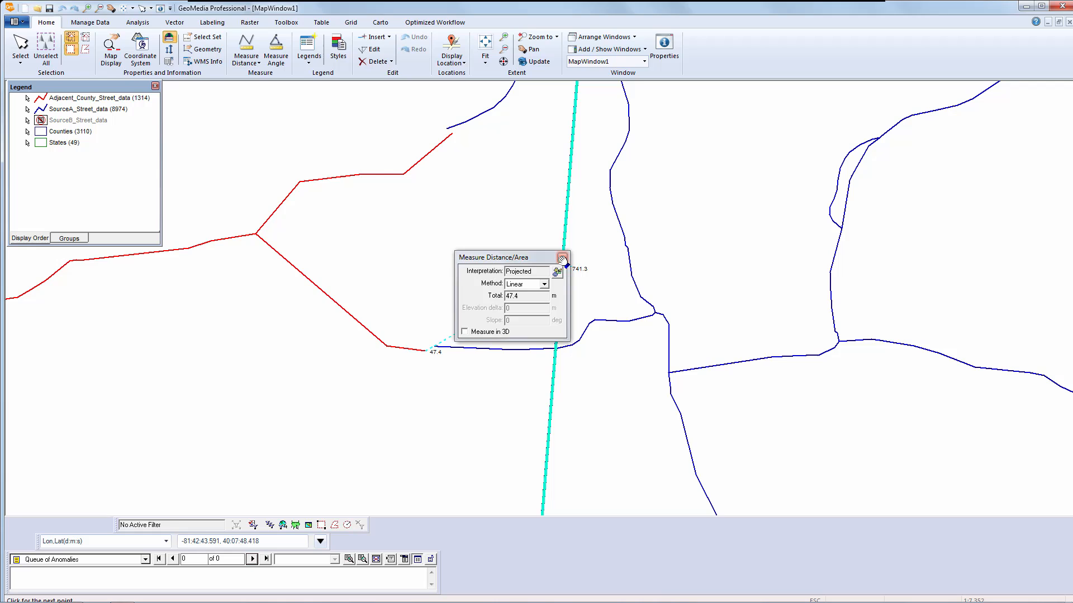
{"action": "left_click", "coordinate": [563, 257]}
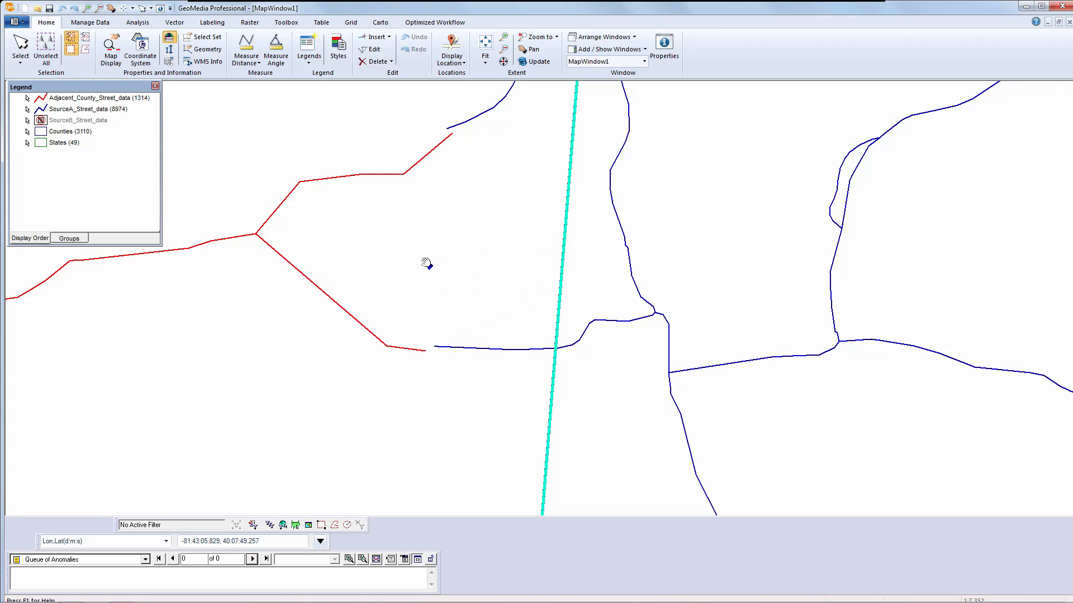
{"action": "mouse_move", "coordinate": [429, 263]}
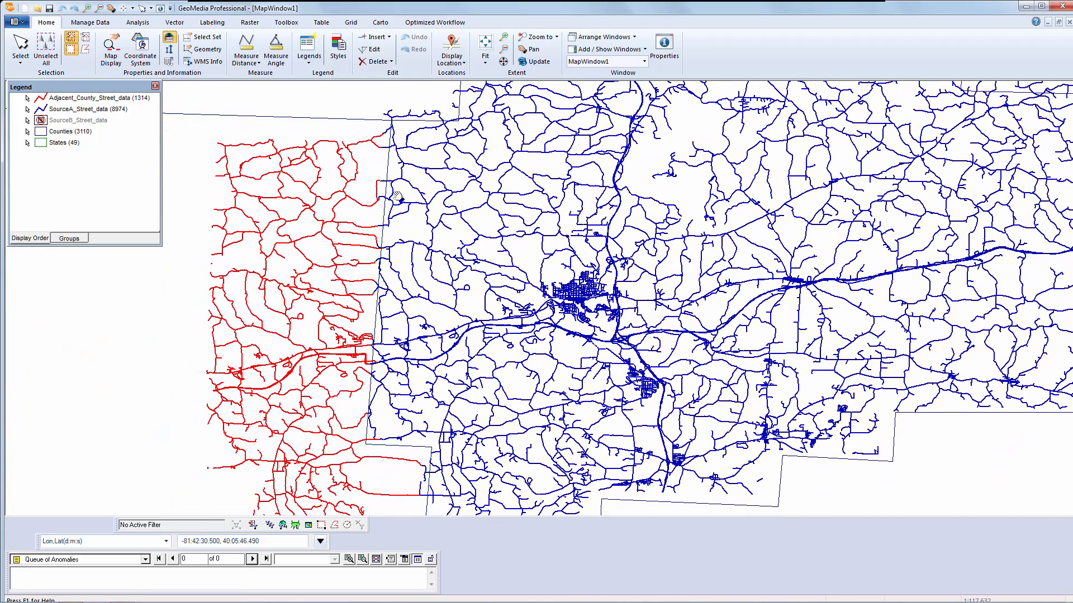
Zoom to the border strip where the red and blue street networks meet.
{"action": "scroll", "scroll_direction": "down", "scroll_amount": 3}
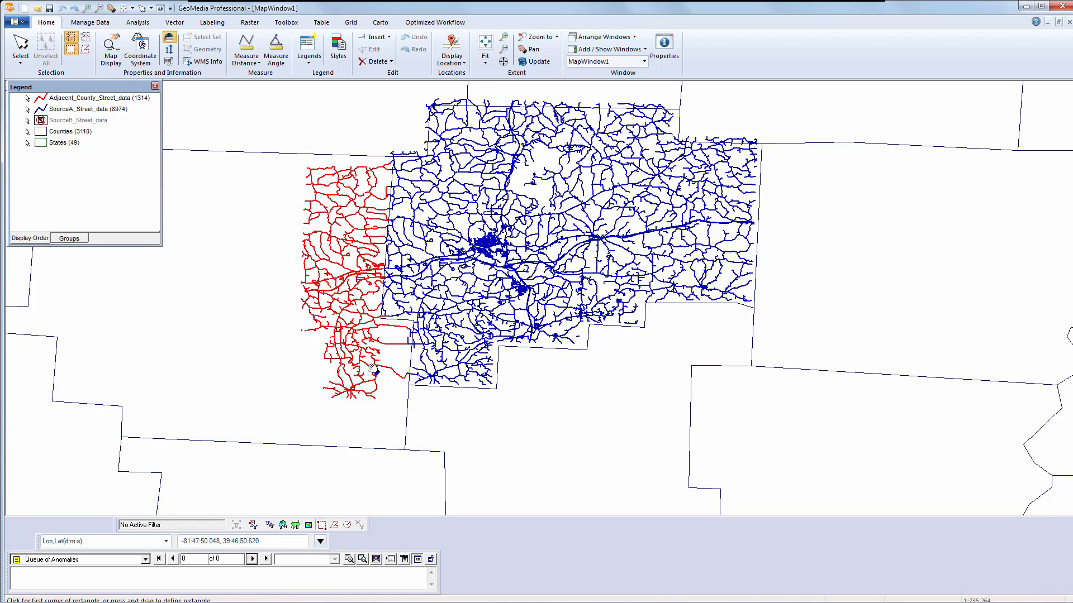
{"action": "mouse_move", "coordinate": [370, 148]}
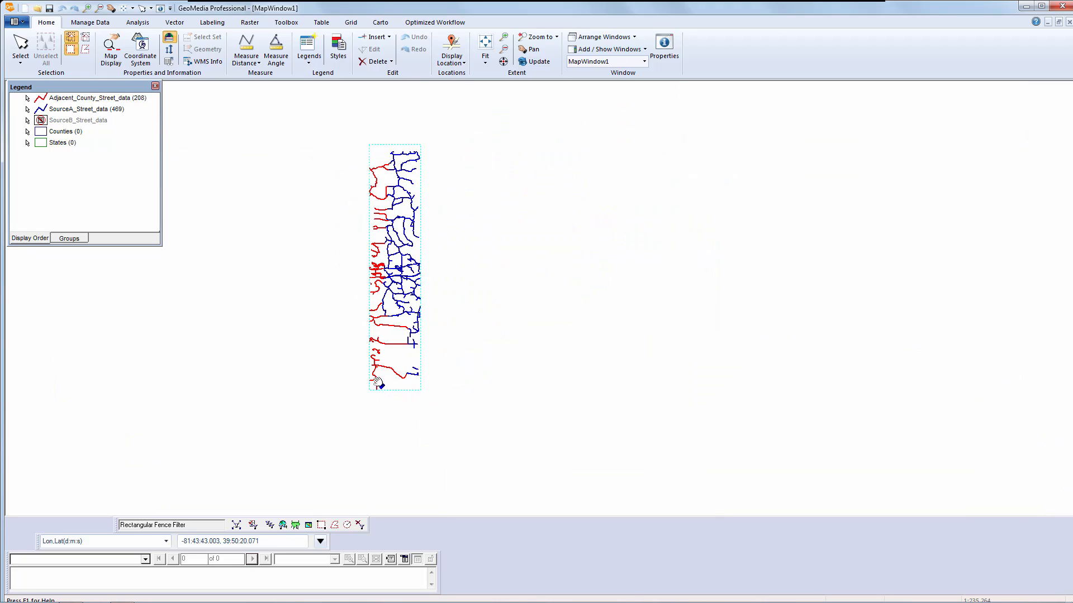
{"action": "left_click", "coordinate": [285, 22]}
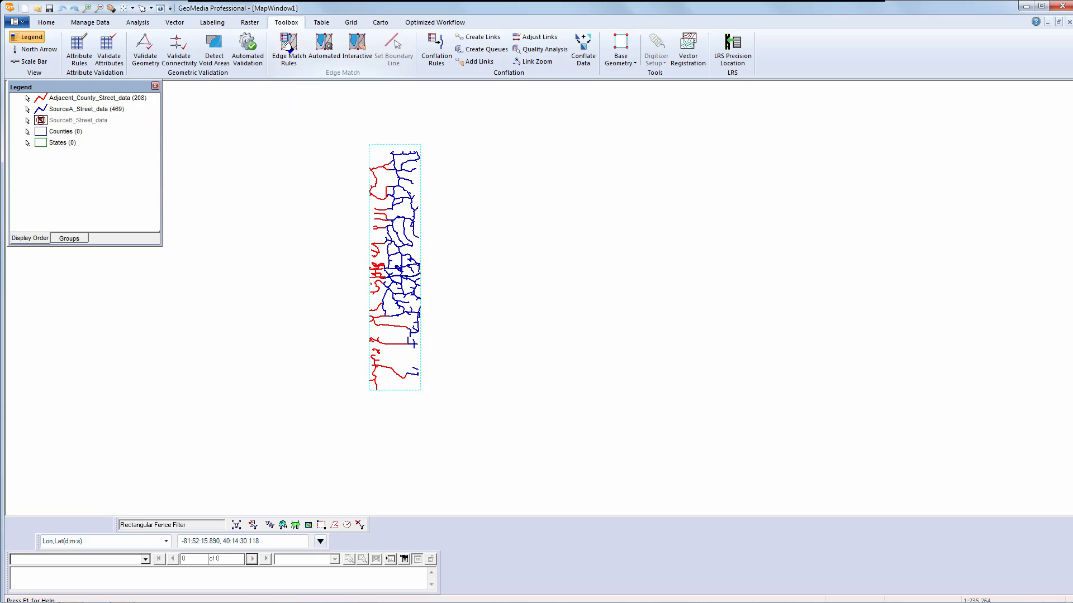
Store rules in Rules, pair Adjacent_County_Data with SourceA_Data, and modify the street match.
{"action": "left_click", "coordinate": [287, 49]}
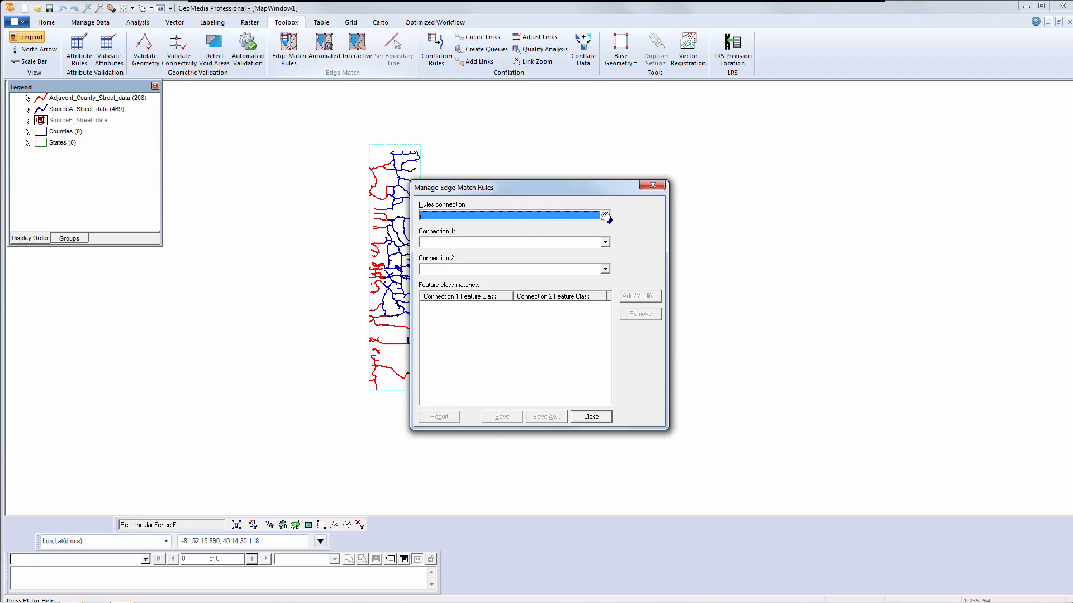
{"action": "left_click", "coordinate": [602, 215]}
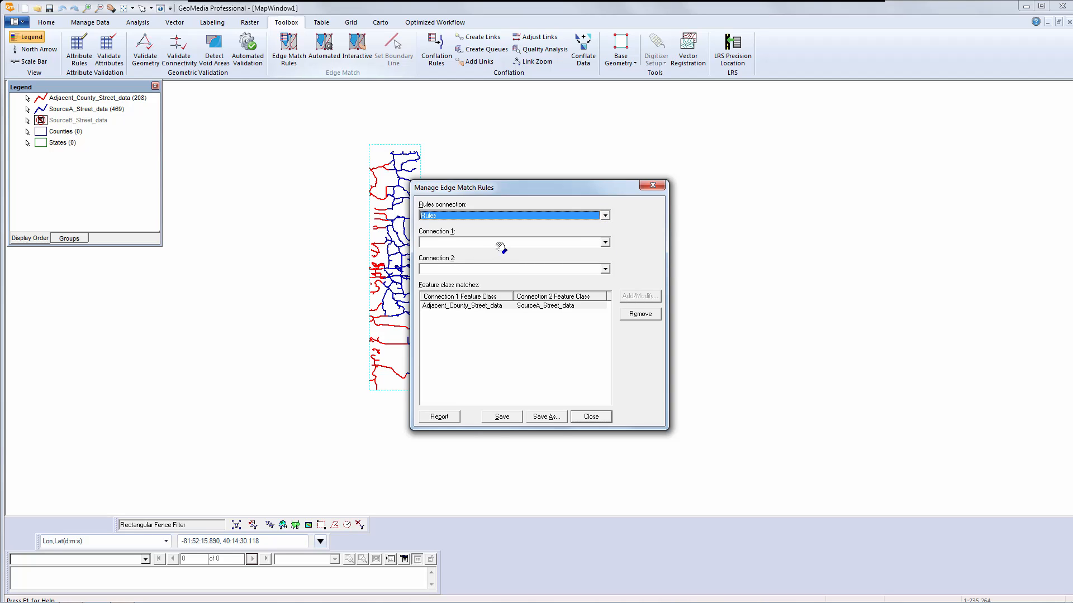
{"action": "left_click", "coordinate": [604, 241]}
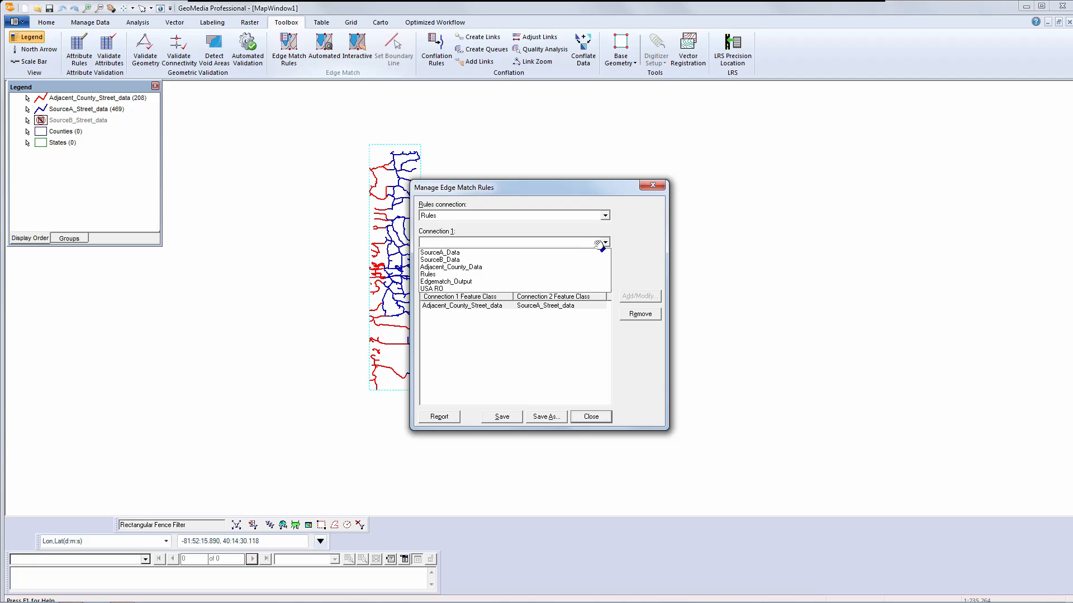
{"action": "left_click", "coordinate": [451, 267]}
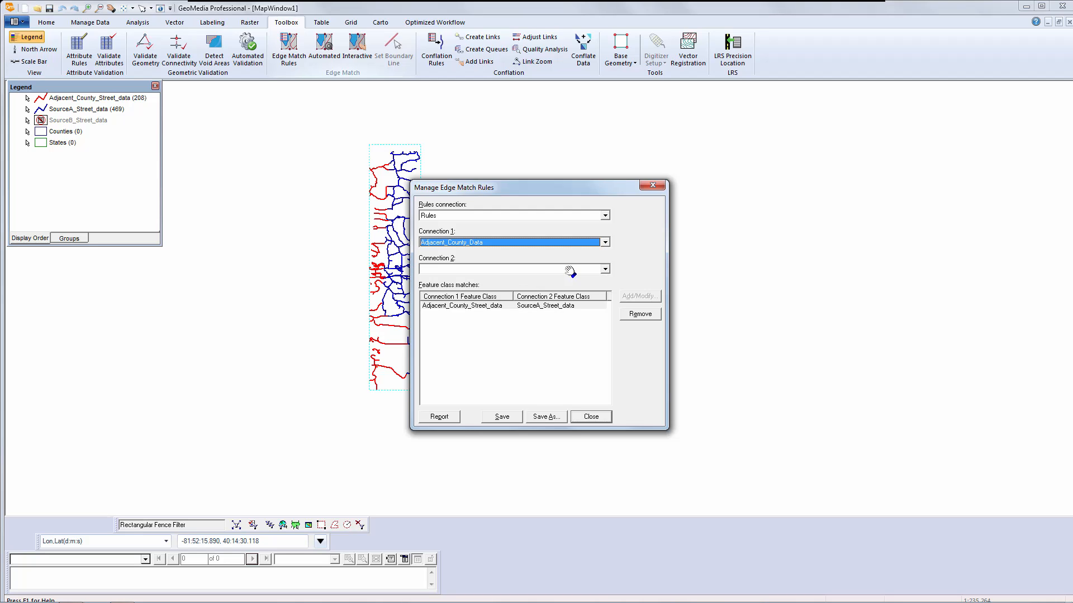
{"action": "left_click", "coordinate": [604, 268]}
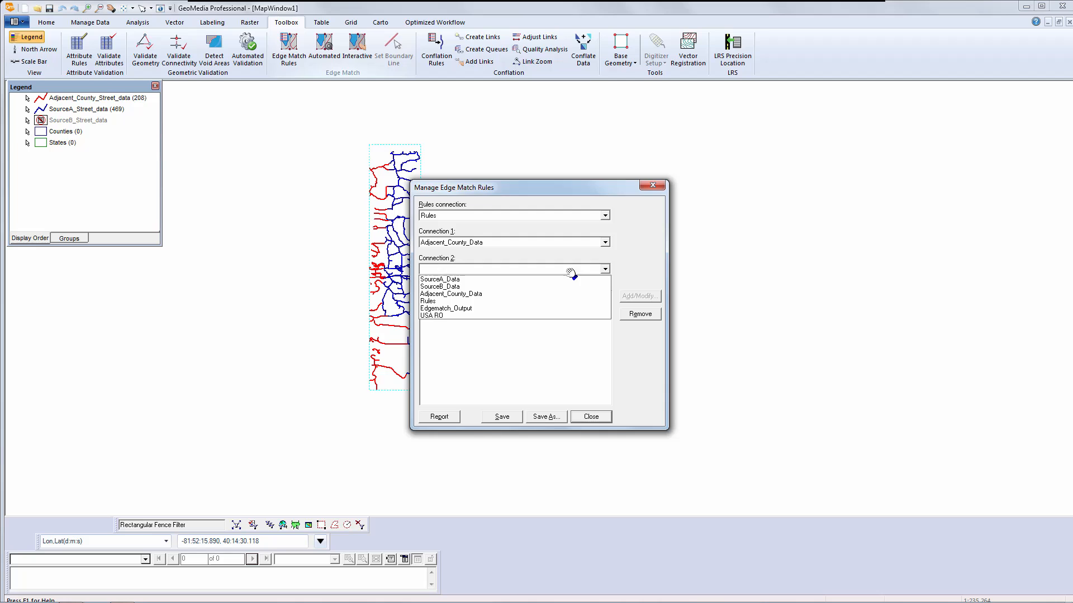
{"action": "left_click", "coordinate": [441, 278]}
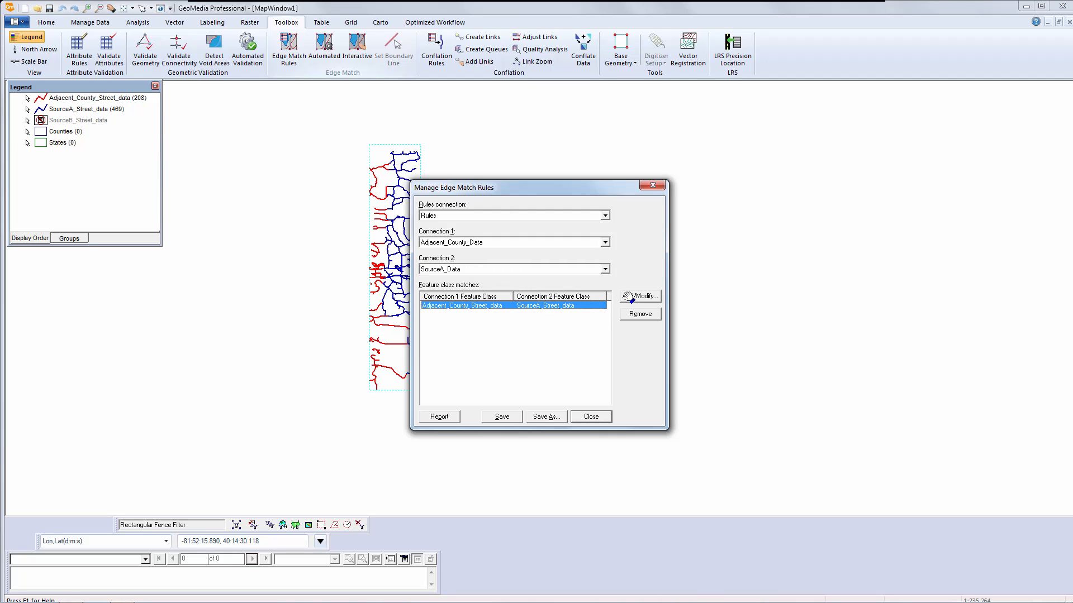
{"action": "left_click", "coordinate": [639, 295]}
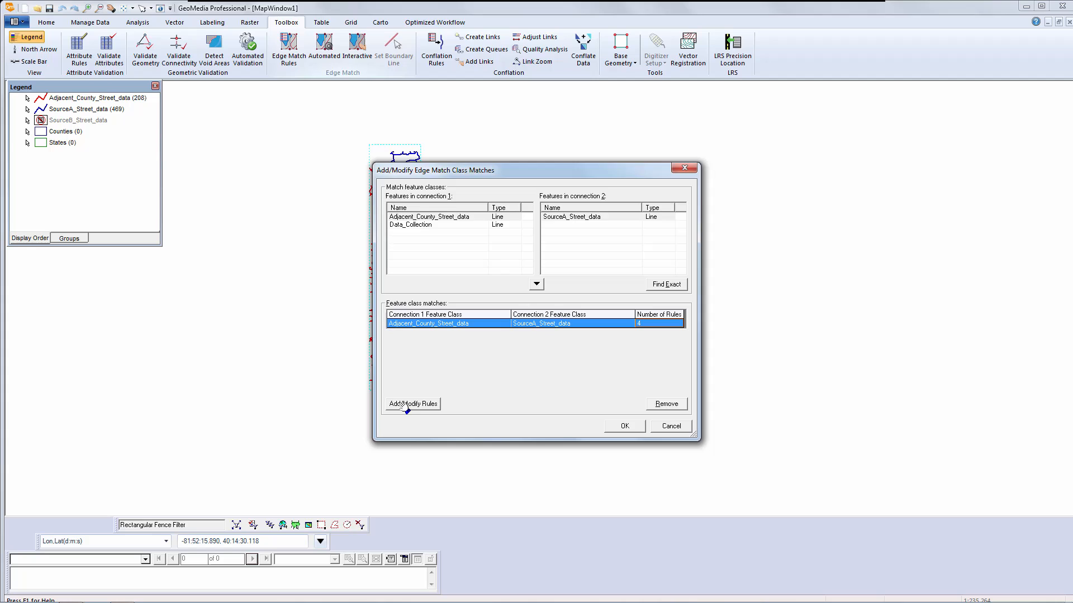
Review the within10m, within30m, within40 and within50m detection rules and resolution weights.
{"action": "left_click", "coordinate": [411, 403]}
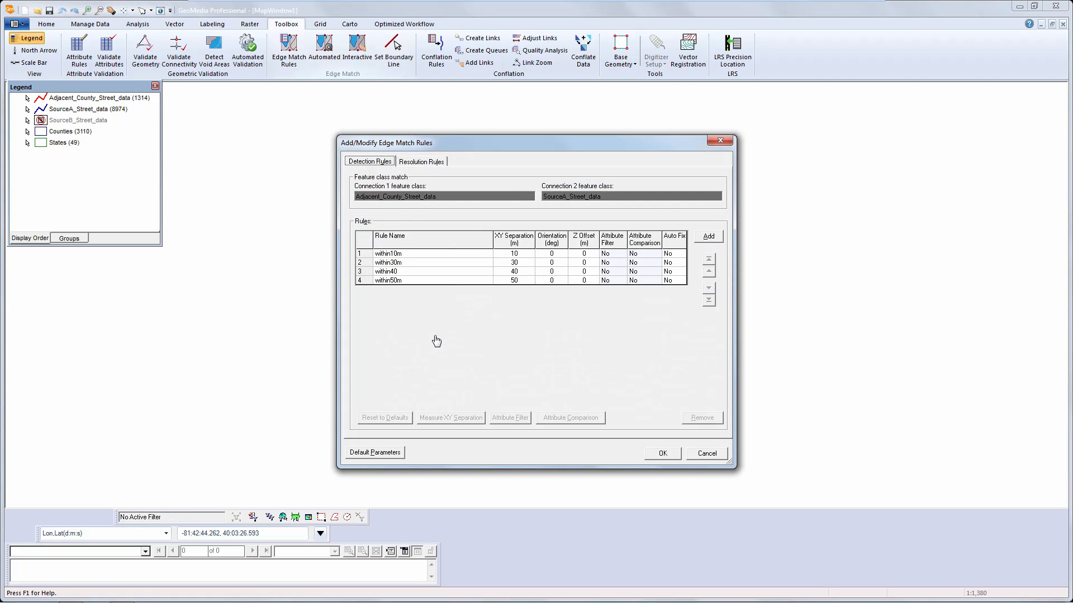
{"action": "mouse_move", "coordinate": [425, 333]}
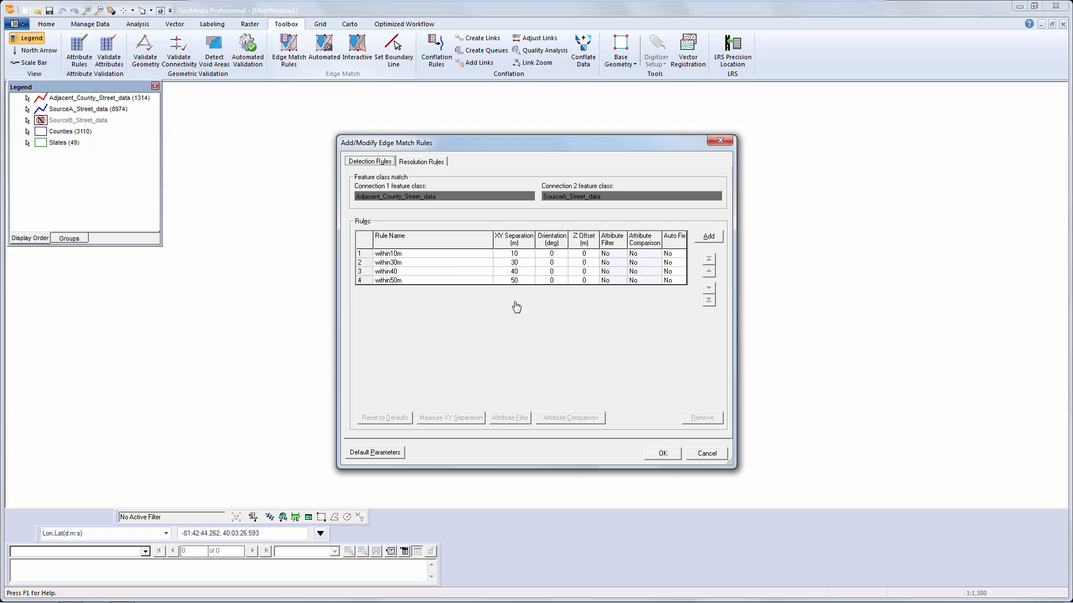
{"action": "mouse_move", "coordinate": [550, 297]}
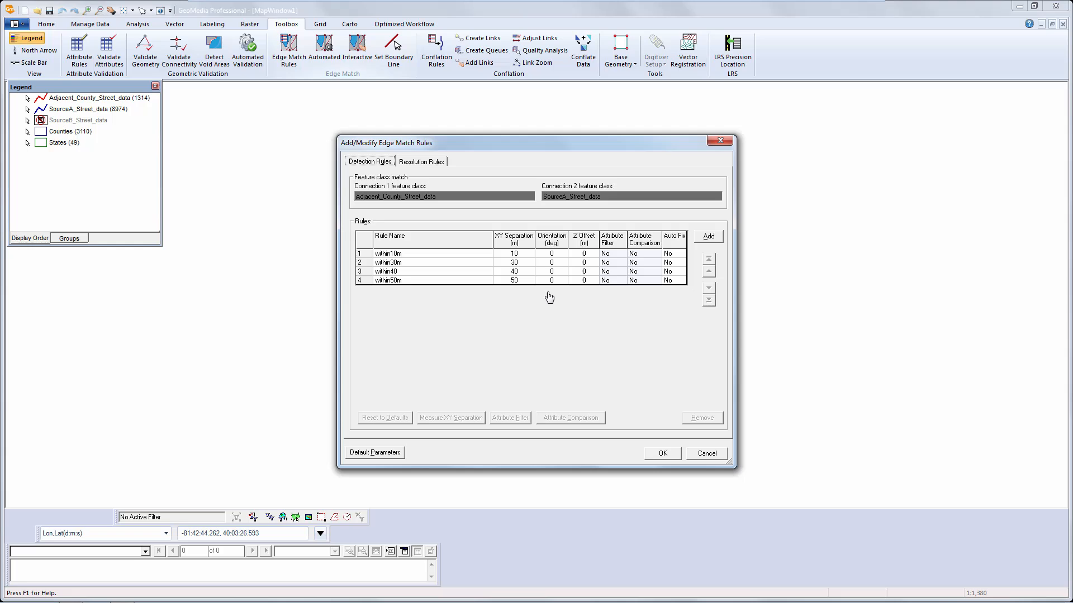
{"action": "mouse_move", "coordinate": [587, 300]}
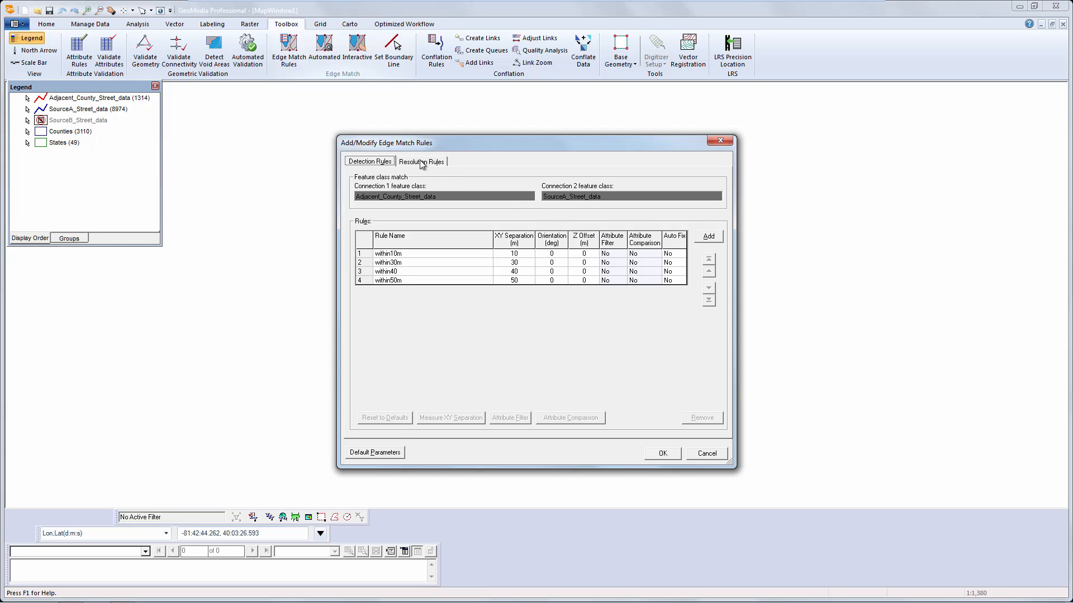
{"action": "left_click", "coordinate": [421, 161]}
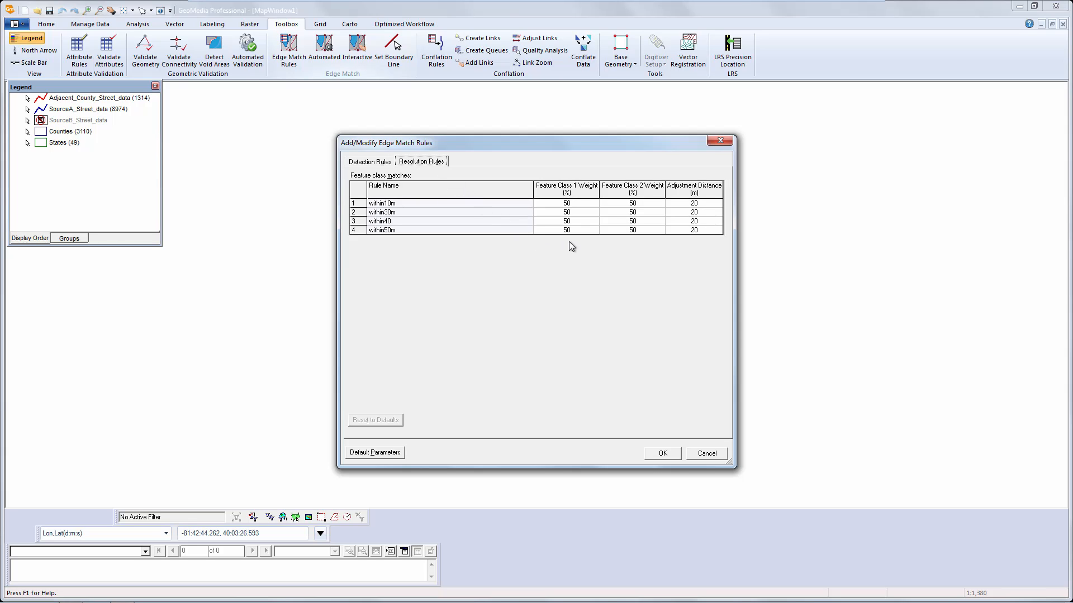
{"action": "mouse_move", "coordinate": [635, 248]}
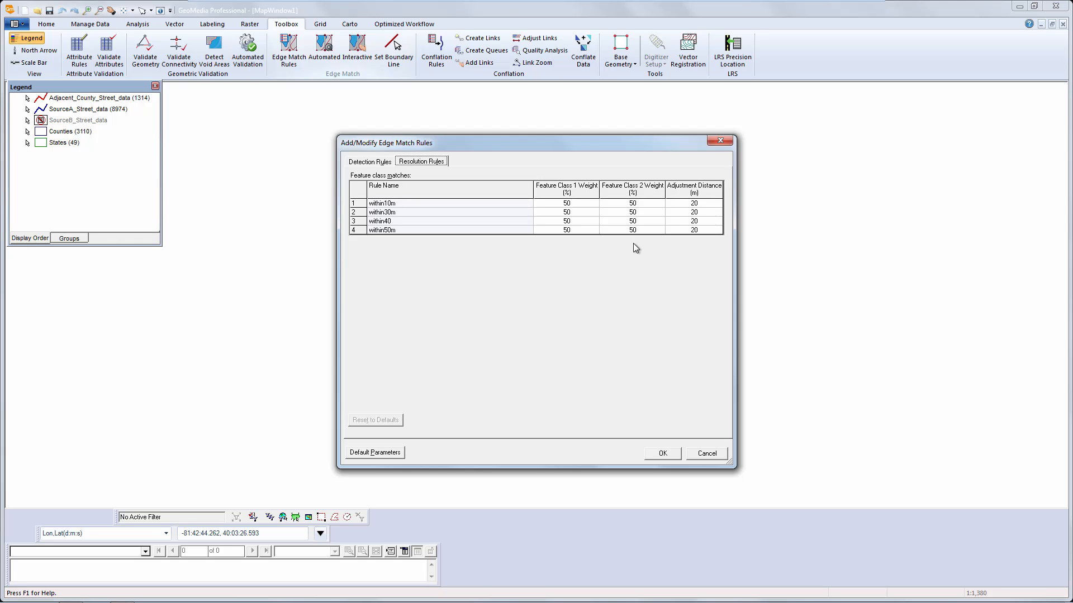
{"action": "mouse_move", "coordinate": [705, 248]}
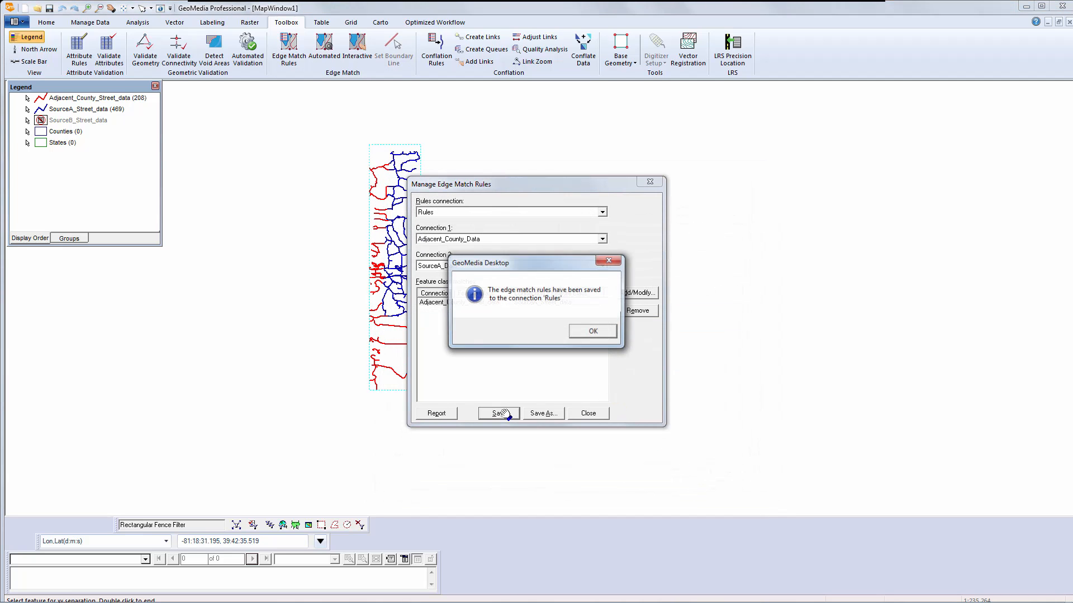
Acknowledge the rules were saved and close the edge match rules manager.
{"action": "left_click", "coordinate": [592, 331]}
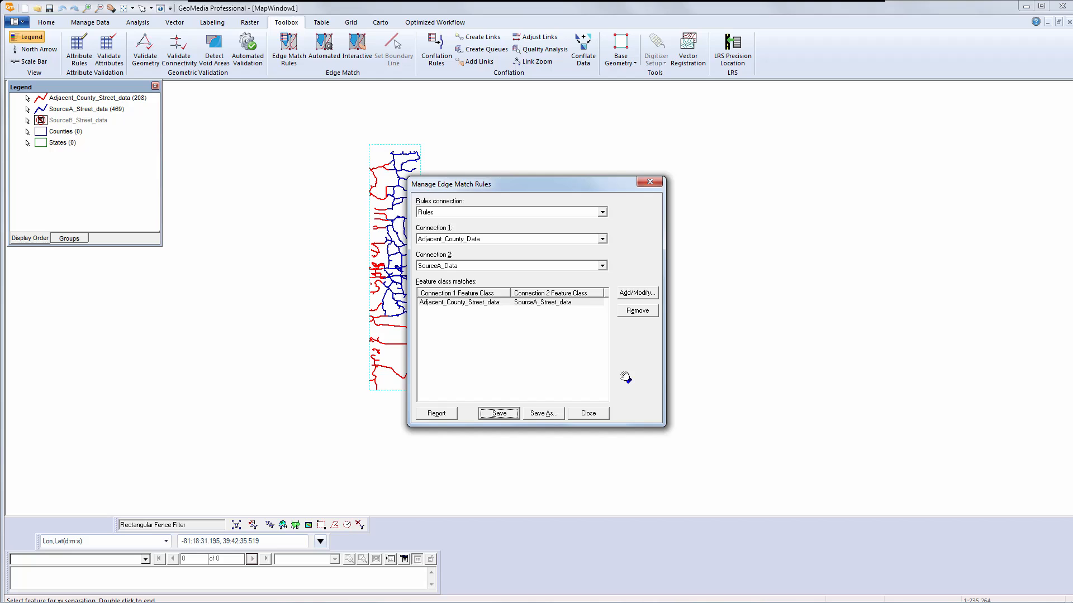
{"action": "left_click", "coordinate": [586, 413]}
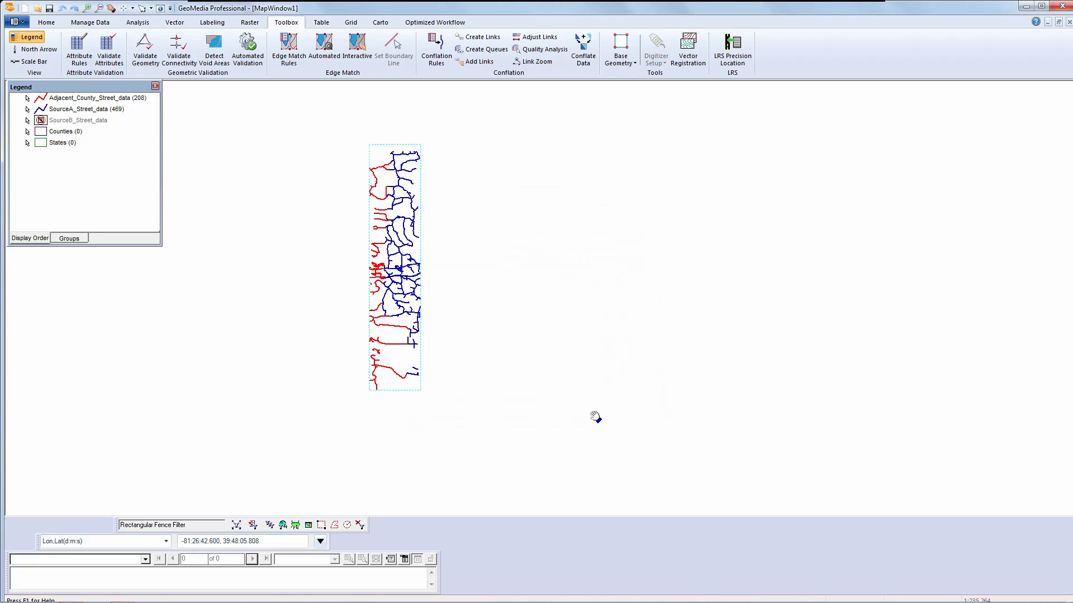
{"action": "mouse_move", "coordinate": [355, 132]}
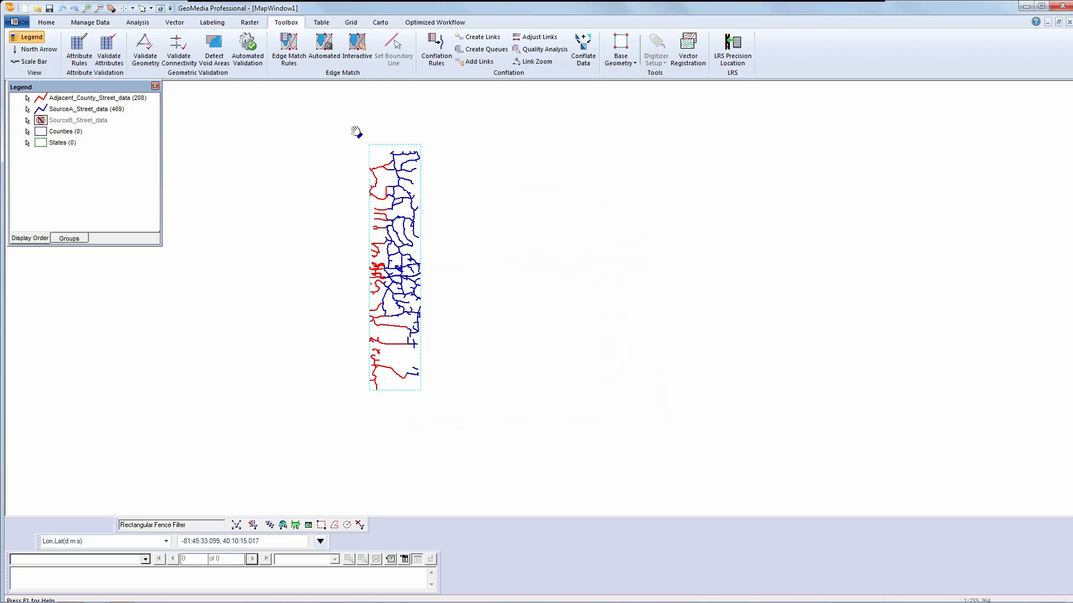
Start automated edge matching and show the street rules to apply.
{"action": "left_click", "coordinate": [324, 49]}
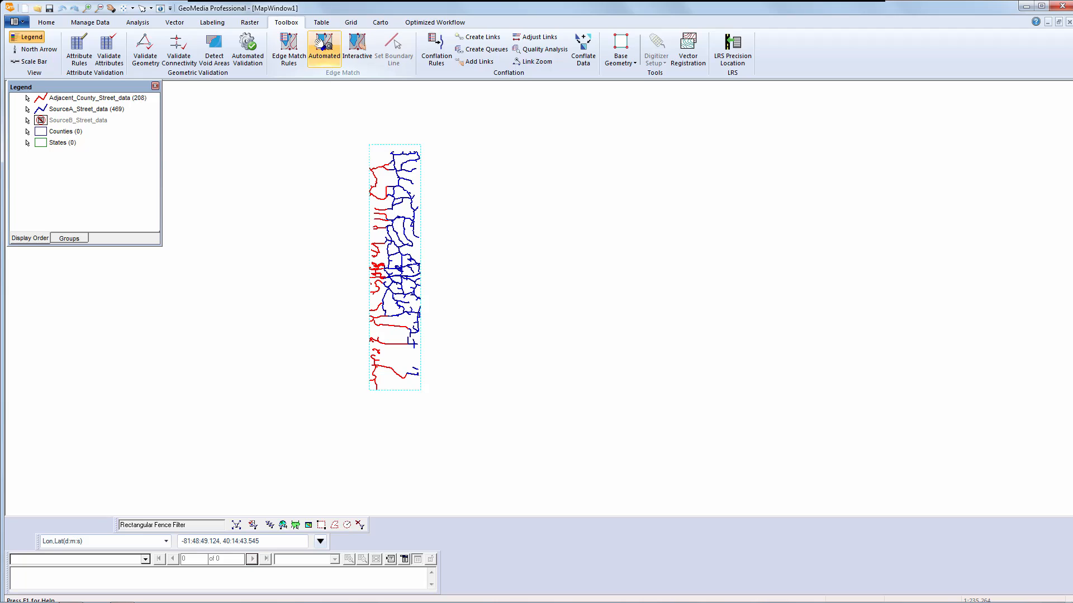
{"action": "left_click", "coordinate": [287, 49]}
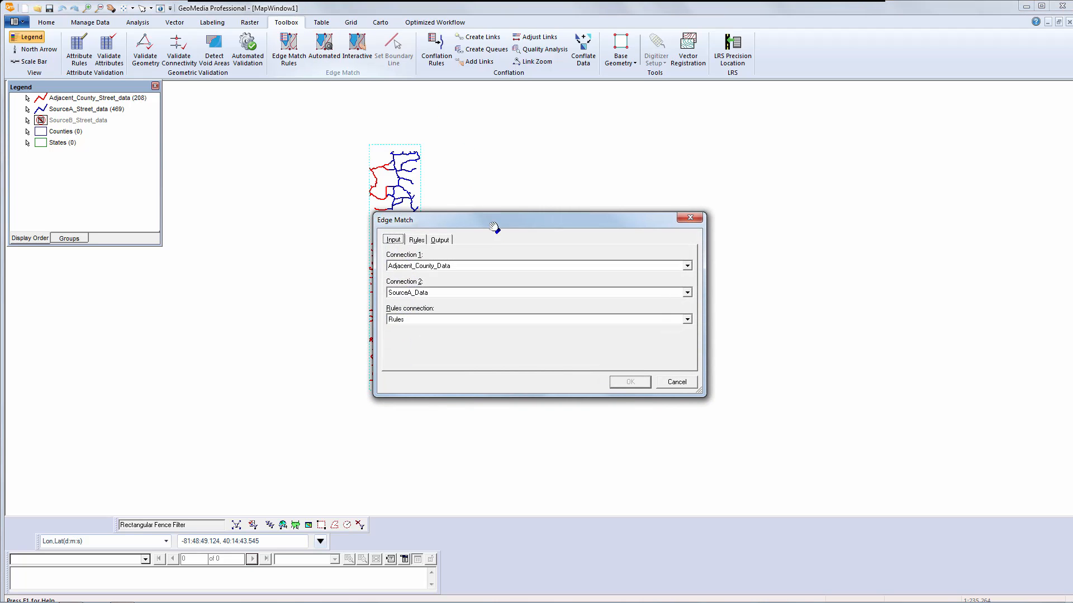
{"action": "left_click_drag", "start_coordinate": [496, 220], "coordinate": [654, 146]}
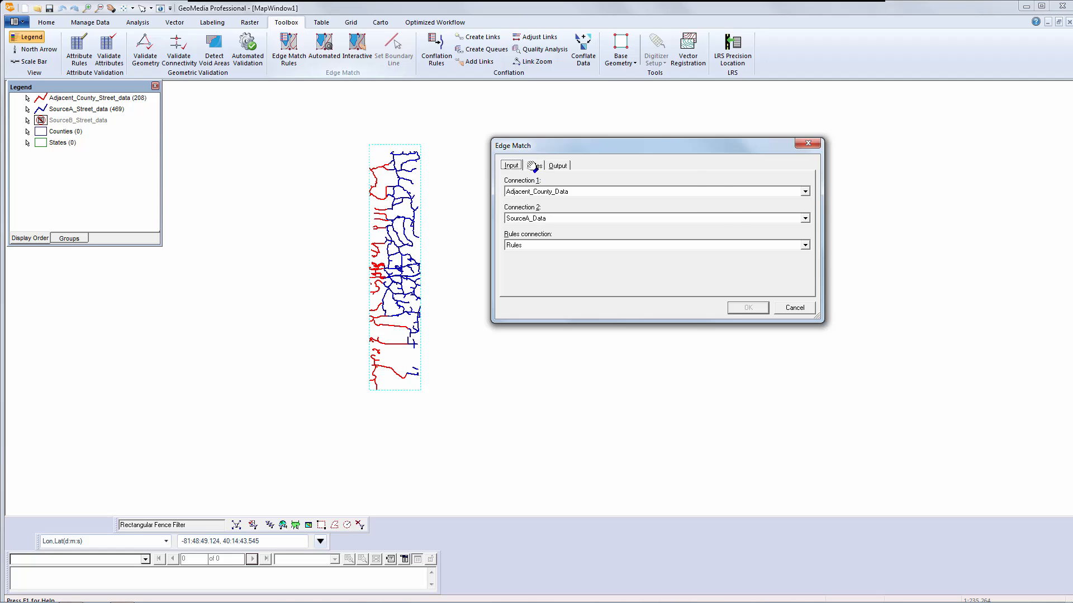
{"action": "left_click", "coordinate": [533, 166]}
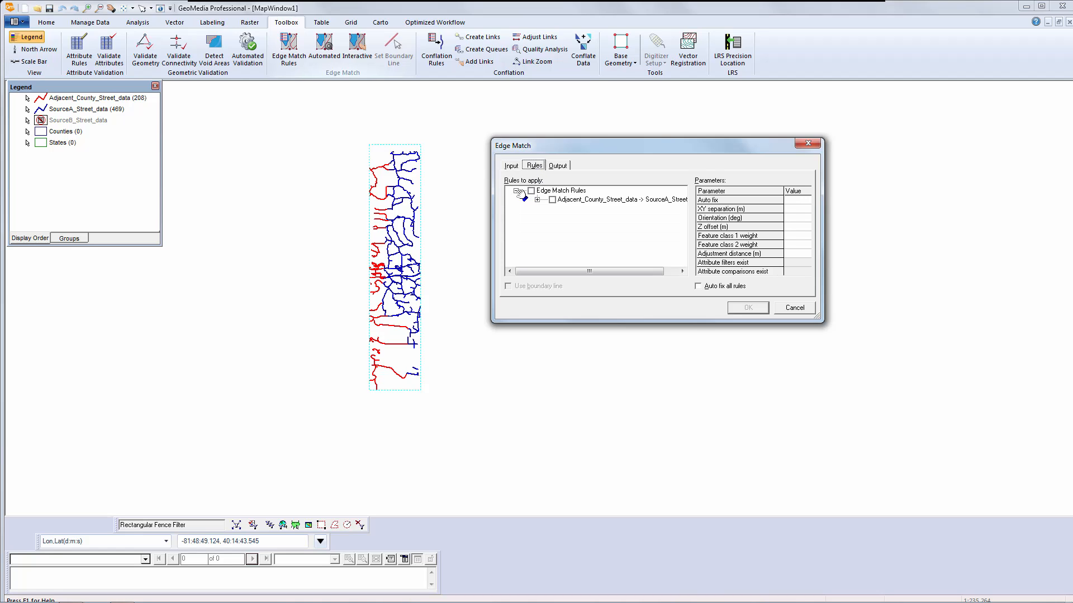
Check the within50m rule for the match and move on to the output settings.
{"action": "left_click", "coordinate": [551, 199]}
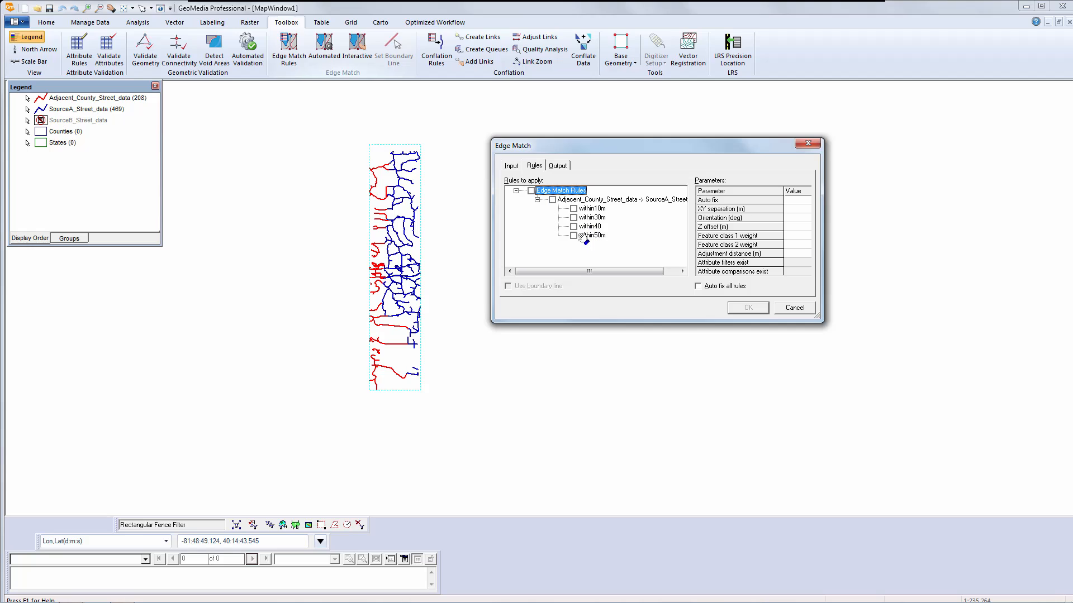
{"action": "left_click", "coordinate": [573, 234]}
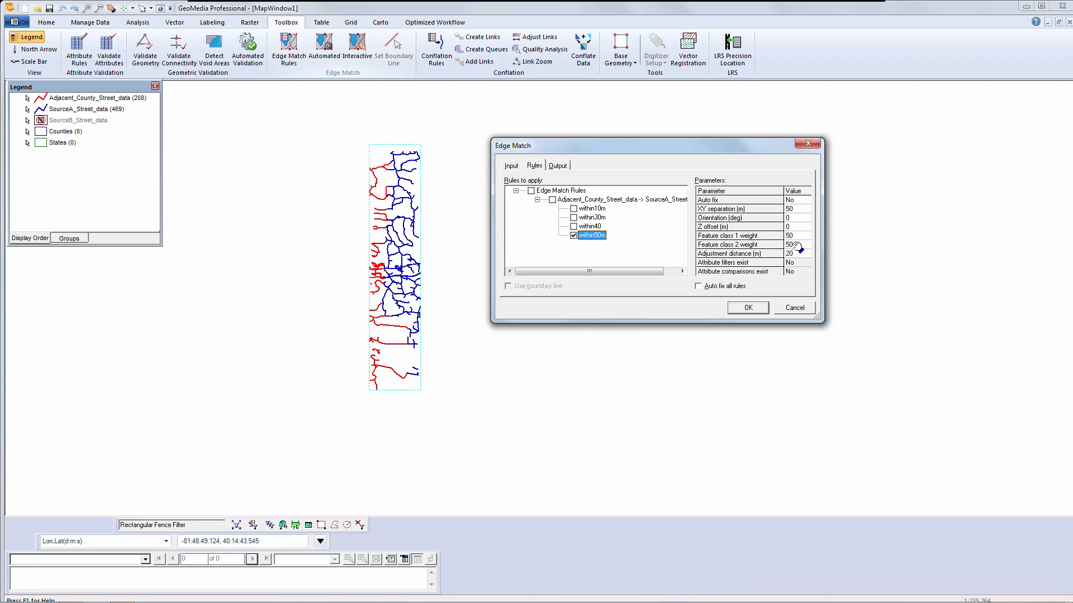
{"action": "left_click", "coordinate": [558, 165]}
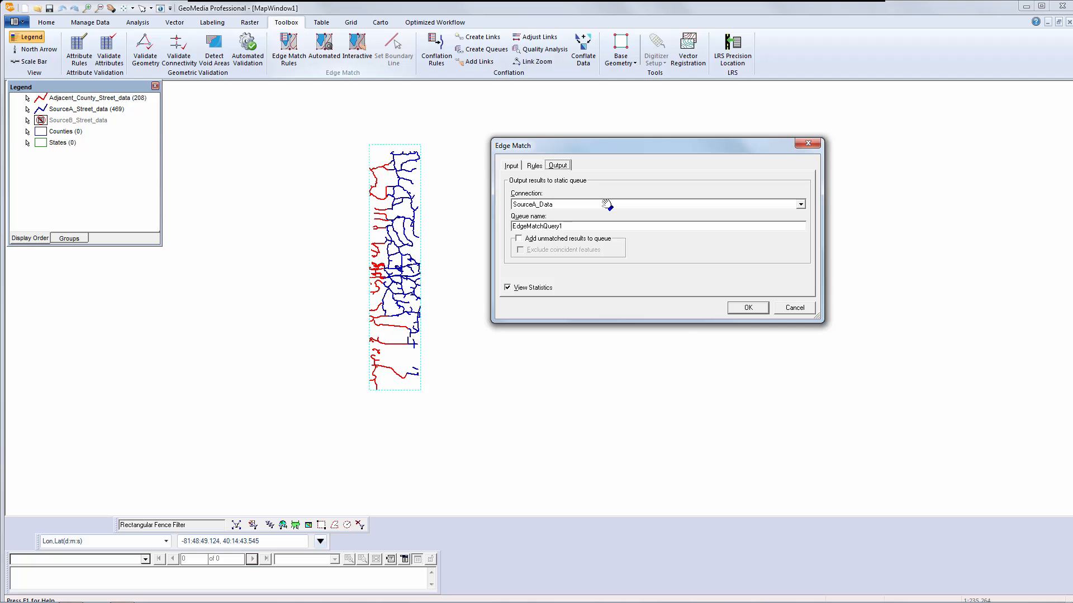
Run the edge match into Edgematch_Output and review the 14-linked-feature statistics.
{"action": "left_click", "coordinate": [799, 204]}
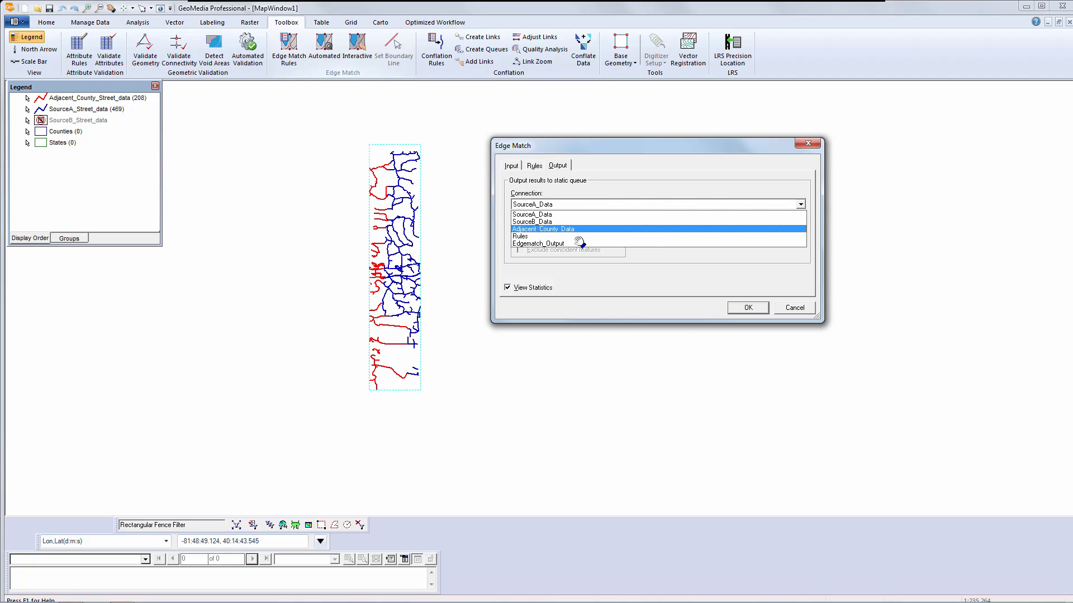
{"action": "left_click", "coordinate": [541, 242]}
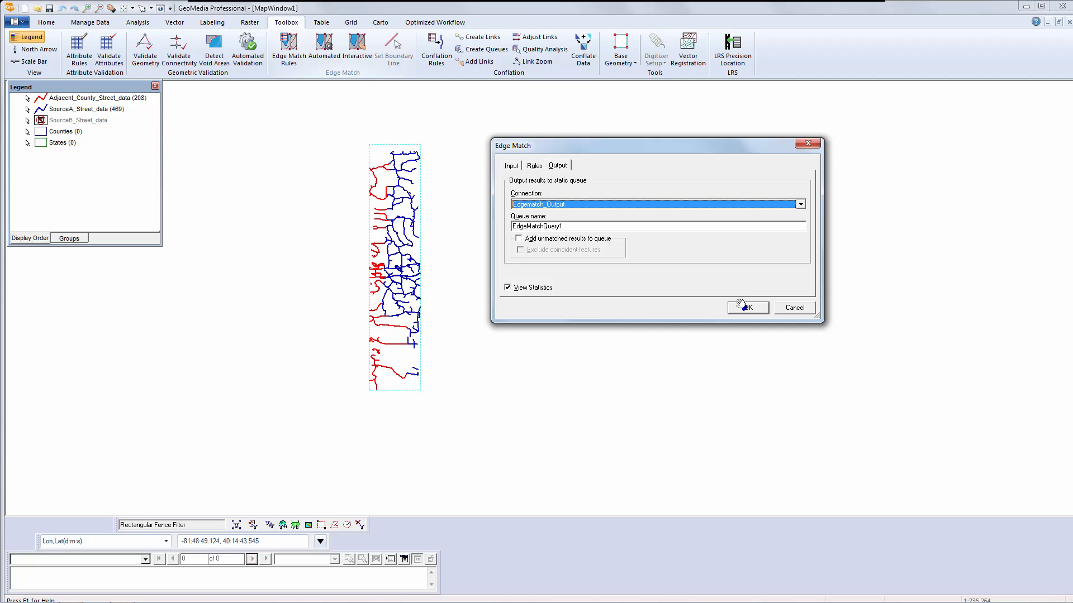
{"action": "left_click", "coordinate": [746, 307]}
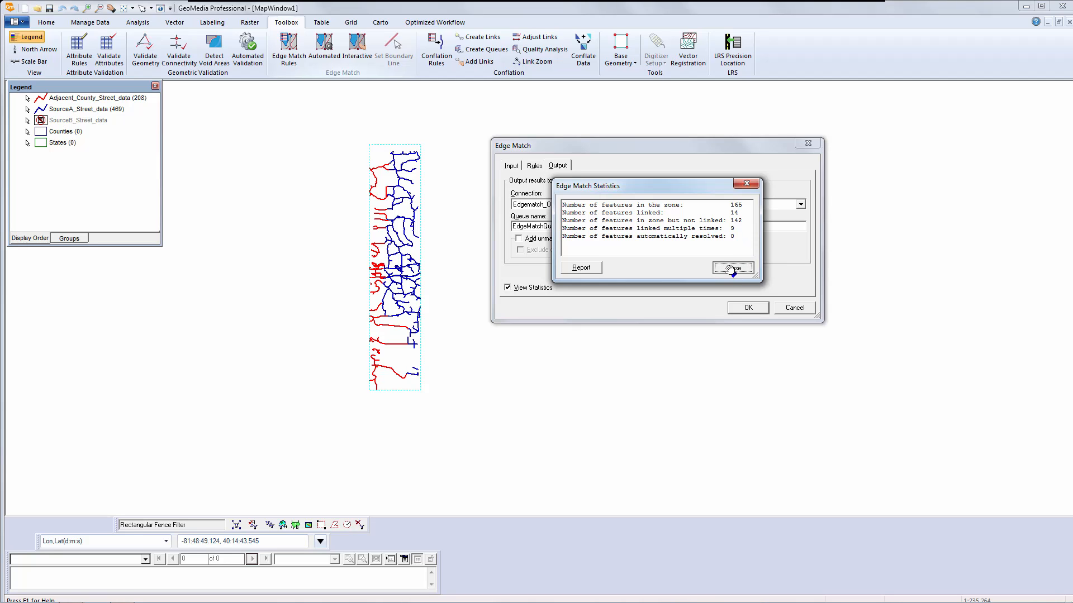
{"action": "left_click", "coordinate": [731, 267]}
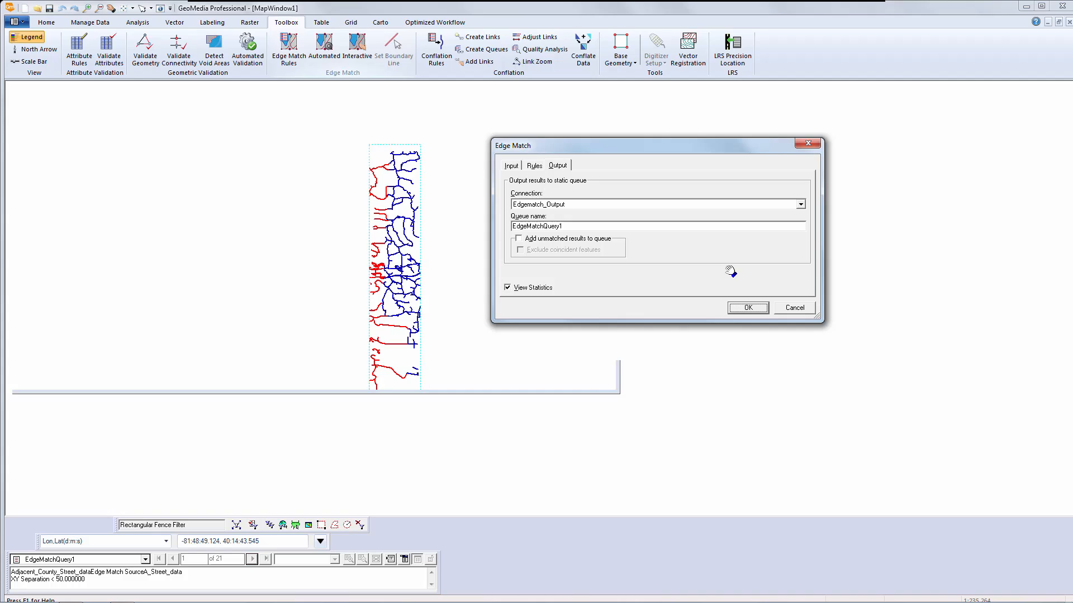
Tile the windows and step through the first EdgeMatchQuery1 queued links on the map.
{"action": "left_click", "coordinate": [747, 308]}
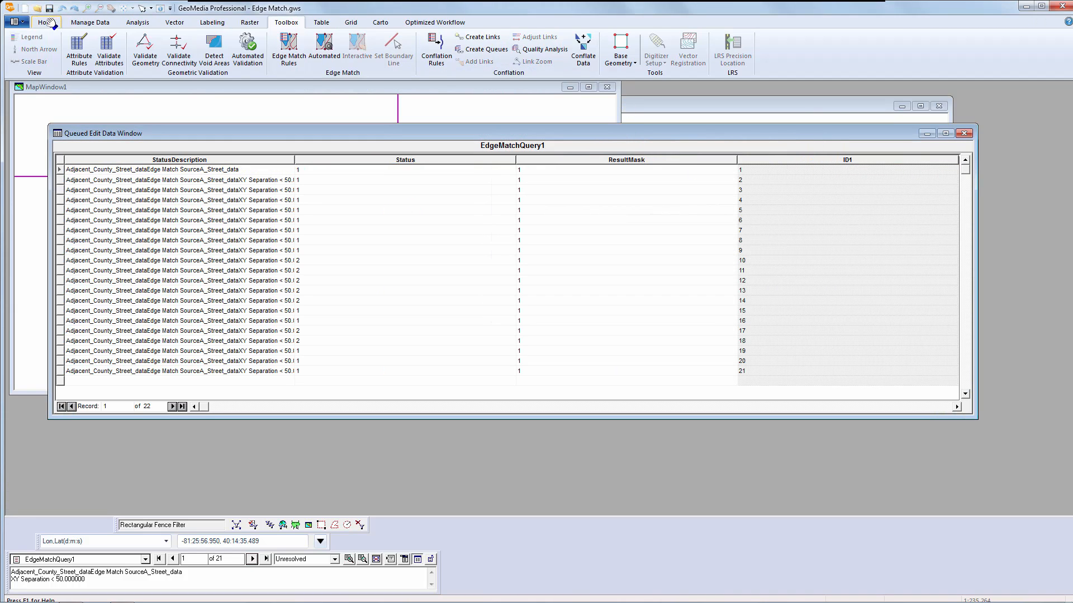
{"action": "left_click", "coordinate": [601, 36]}
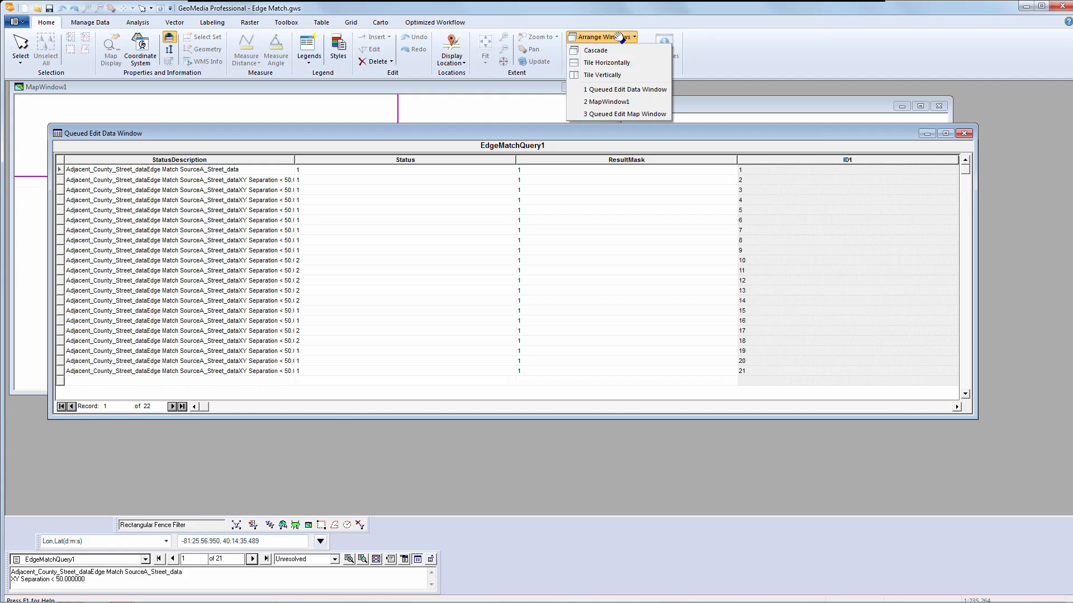
{"action": "left_click", "coordinate": [605, 62]}
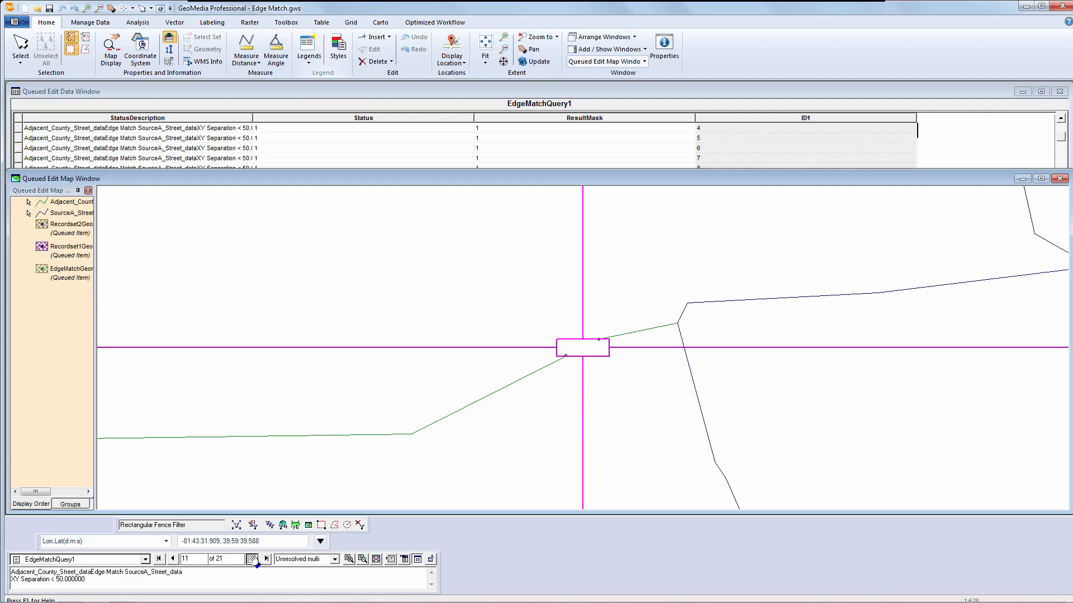
{"action": "left_click", "coordinate": [251, 559]}
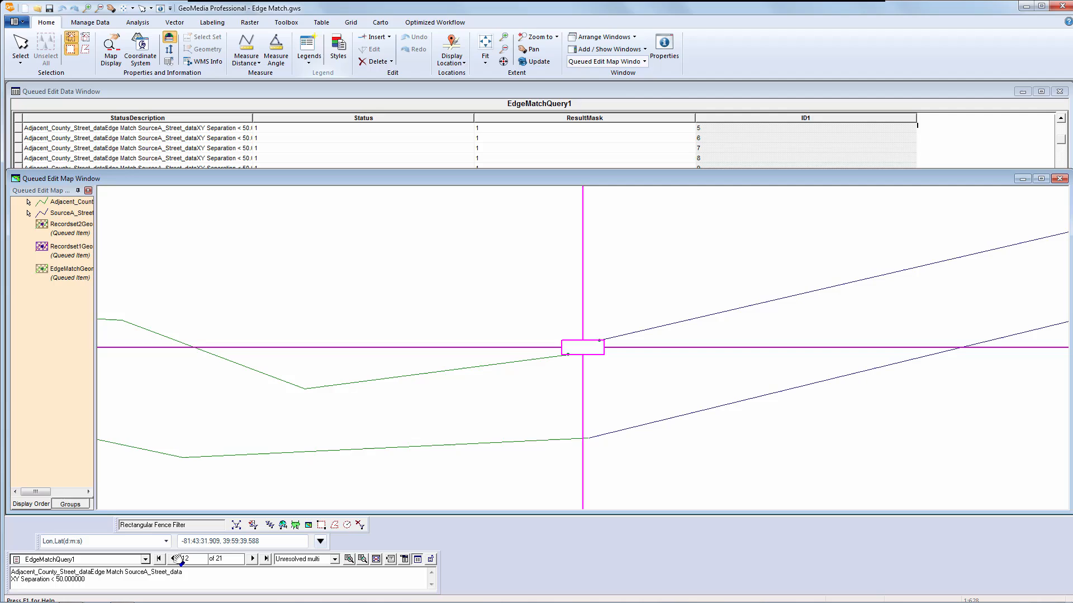
{"action": "left_click", "coordinate": [157, 559]}
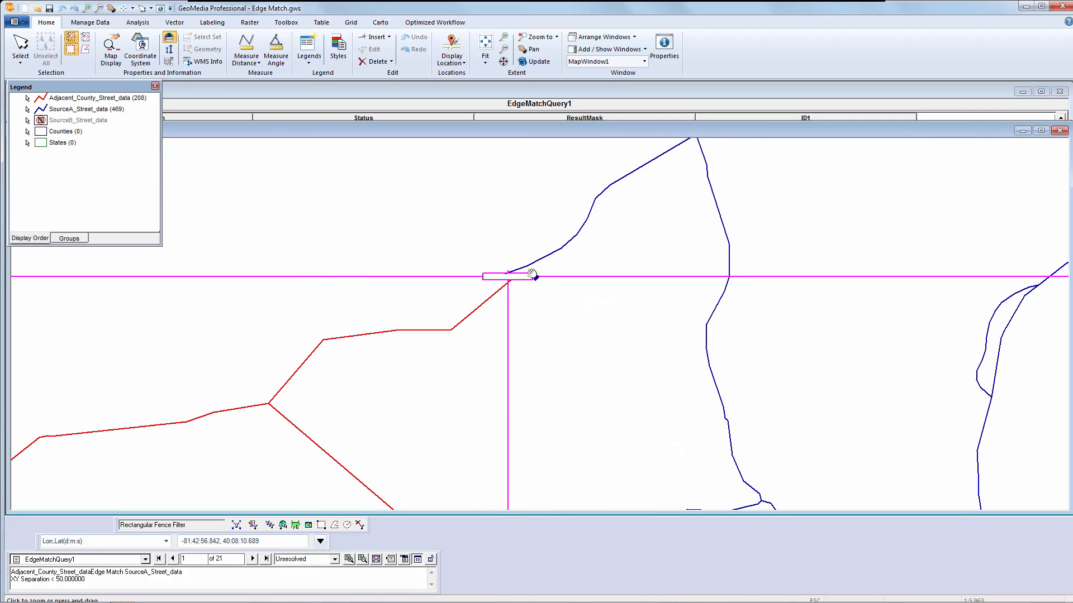
Zoom into the red-blue street gap and return to the edge matching tools.
{"action": "left_click_drag", "start_coordinate": [530, 274], "coordinate": [421, 352]}
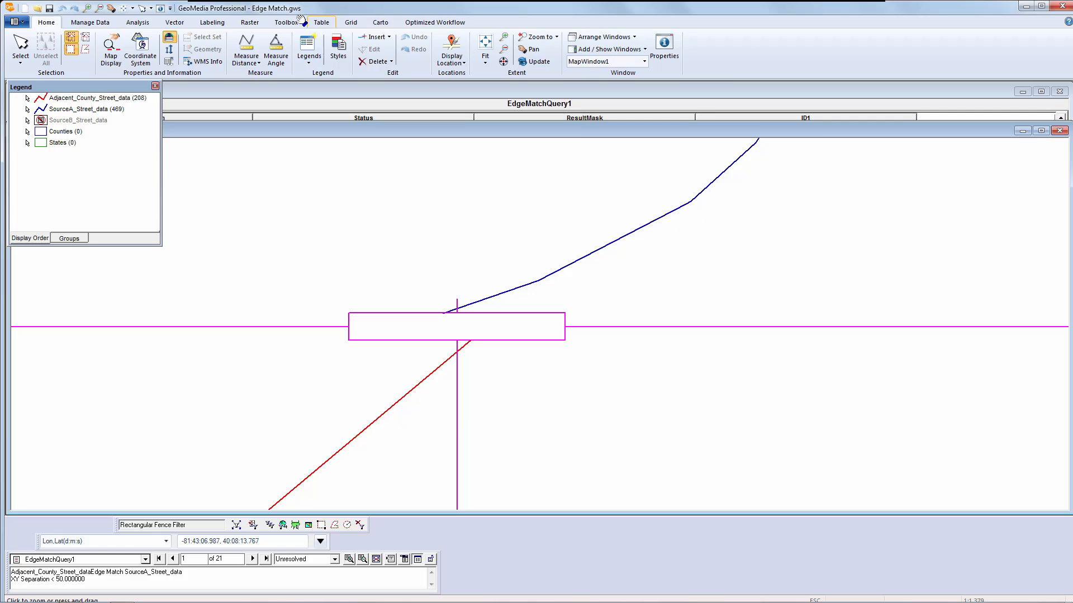
{"action": "left_click", "coordinate": [286, 22]}
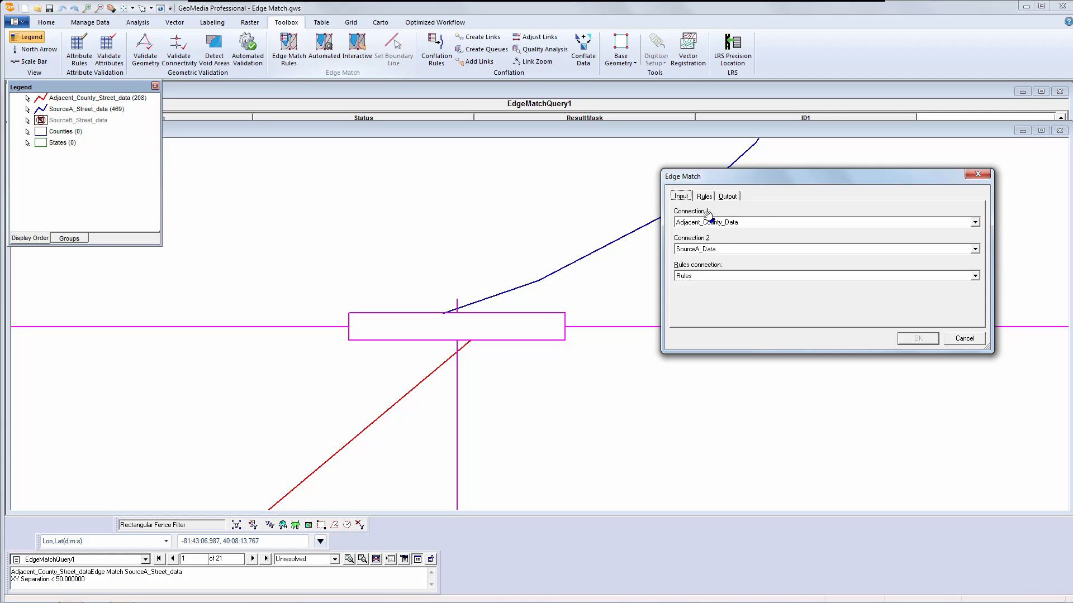
Enable Auto fix all rules, output to EdgeMatchQuery2, run the edge match and close the statistics.
{"action": "left_click", "coordinate": [703, 196]}
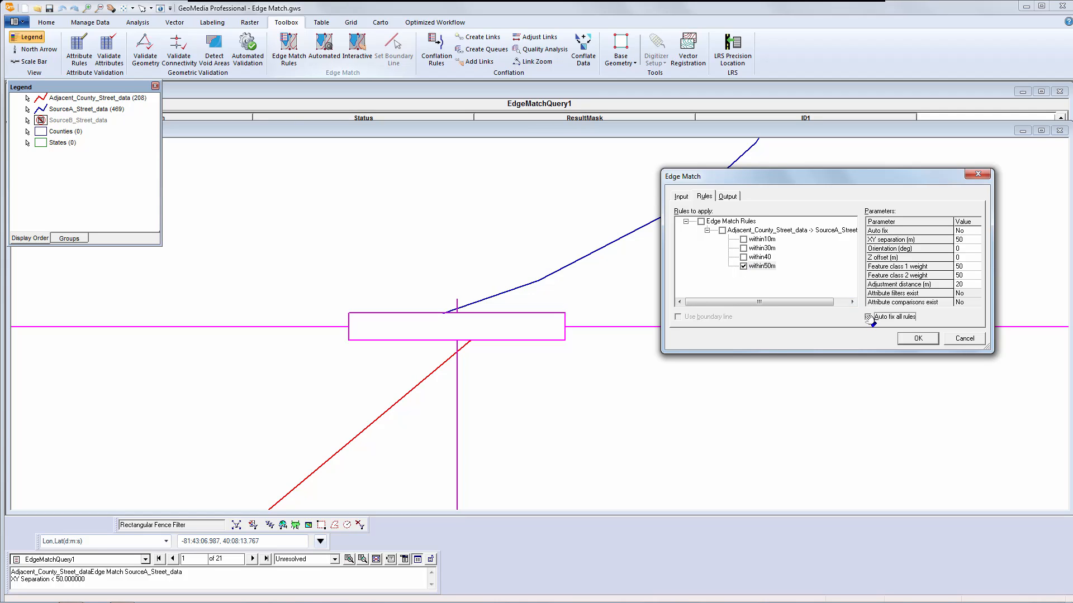
{"action": "left_click", "coordinate": [727, 195]}
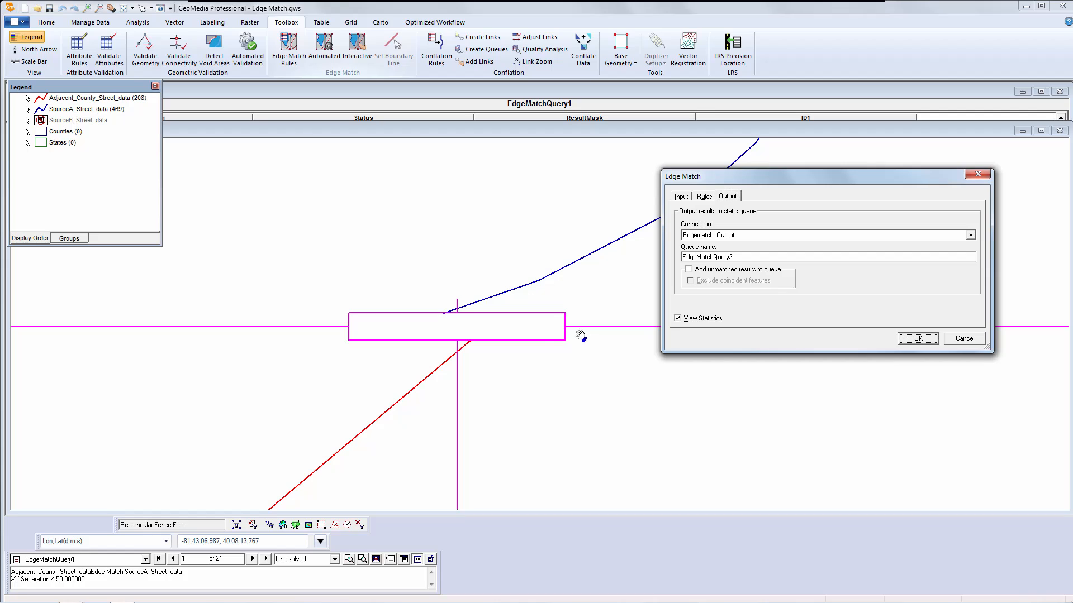
{"action": "left_click", "coordinate": [917, 338]}
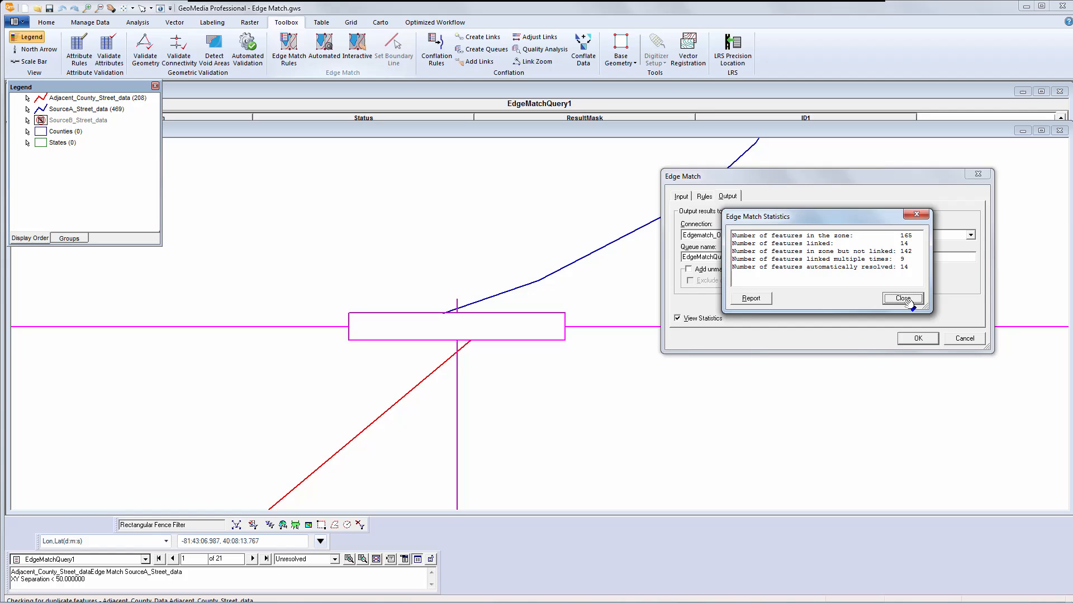
{"action": "left_click", "coordinate": [901, 299]}
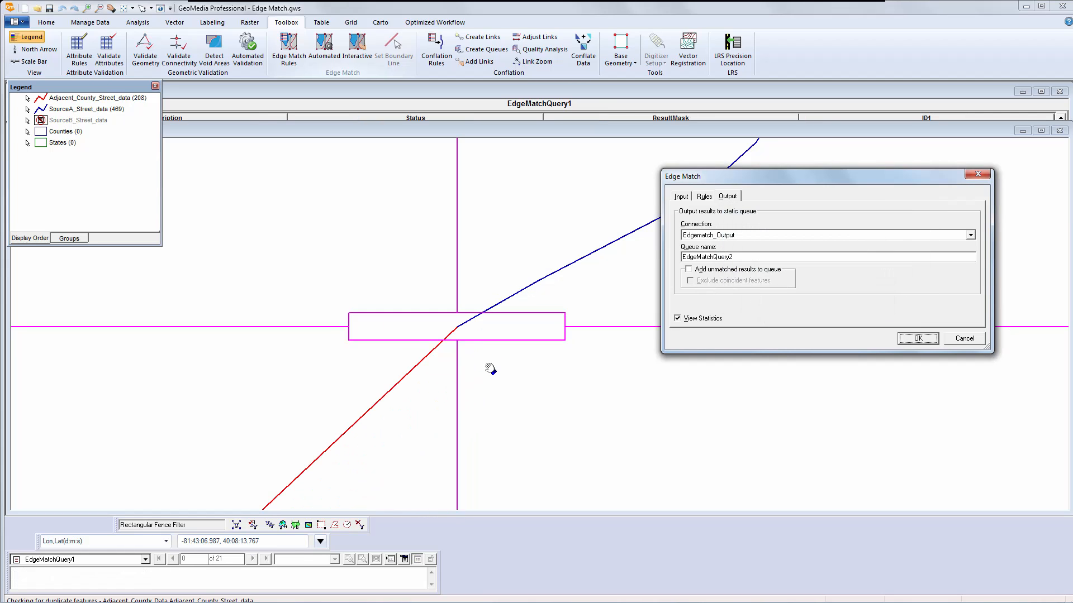
{"action": "left_click", "coordinate": [916, 338]}
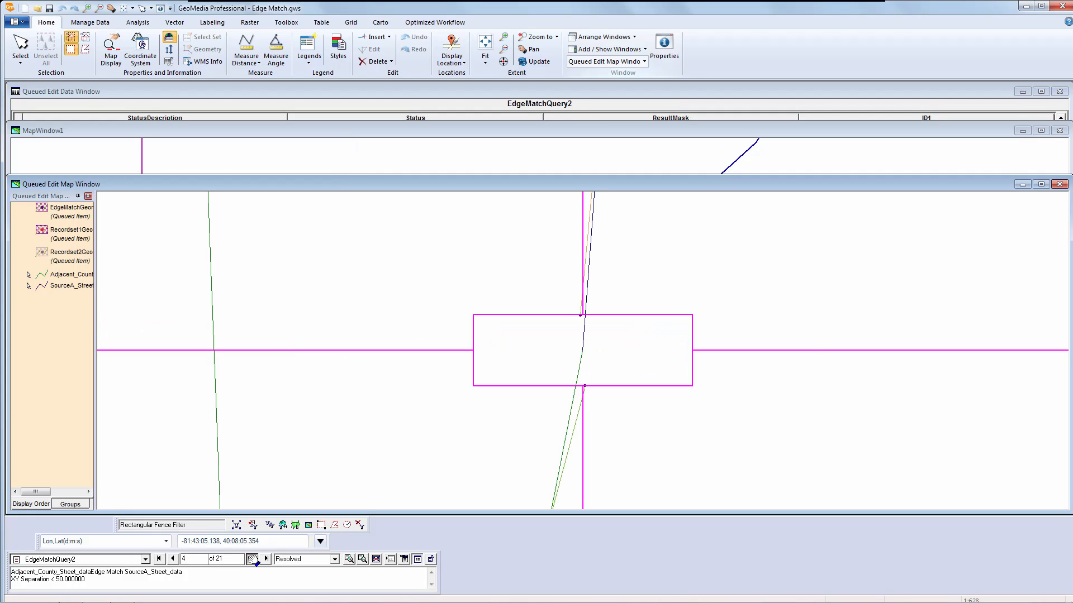
Step through EdgeMatchQuery2 links to item 9, an unresolved multi-link street junction.
{"action": "left_click", "coordinate": [257, 560]}
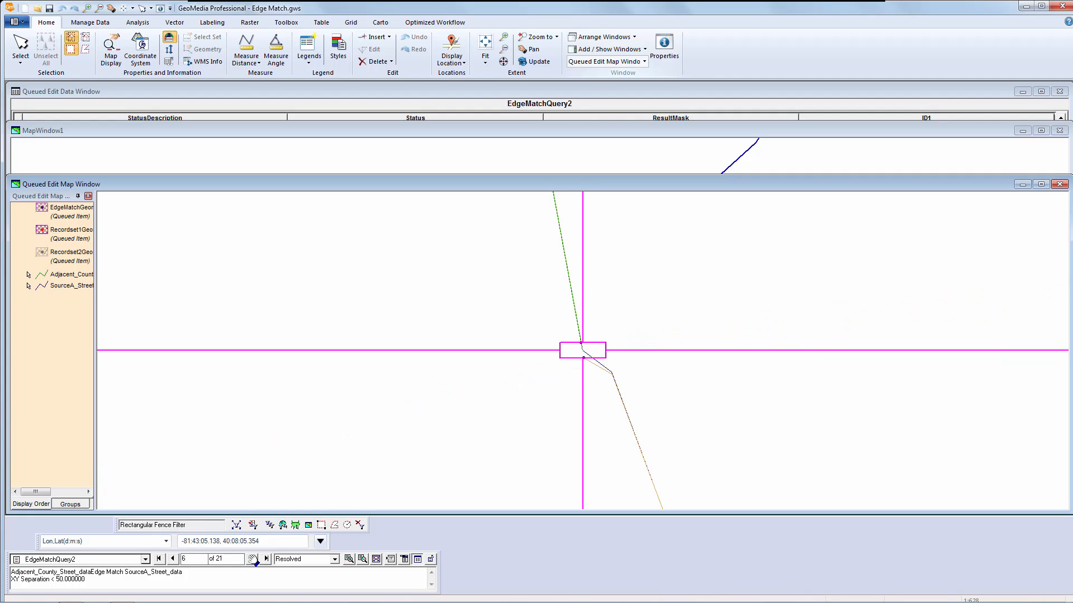
{"action": "left_click", "coordinate": [266, 559]}
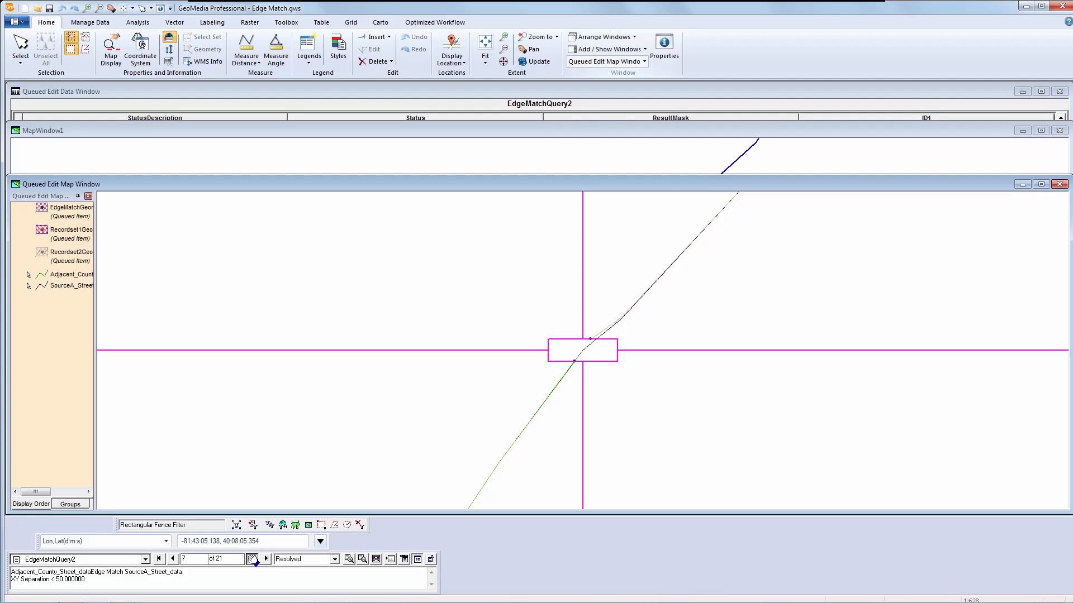
{"action": "left_click", "coordinate": [255, 559]}
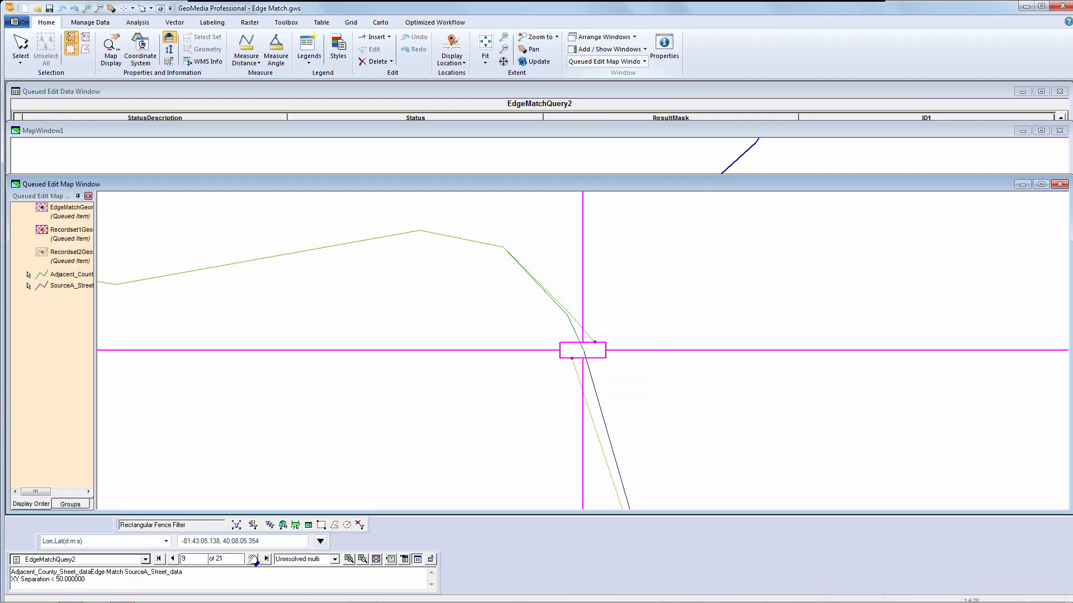